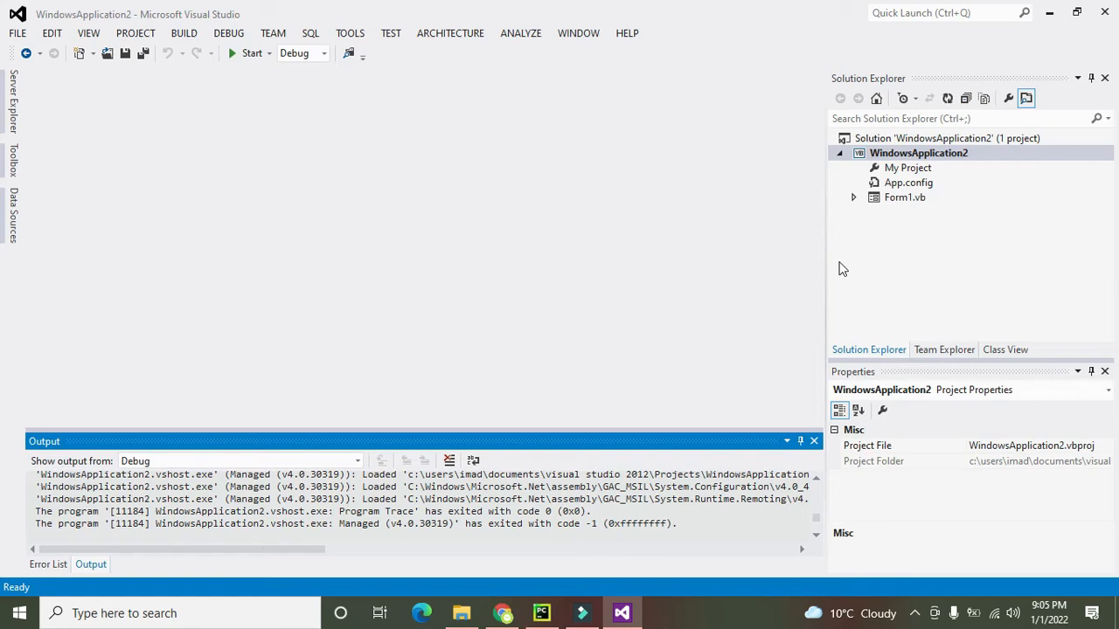
pyautogui.moveTo(17, 33)
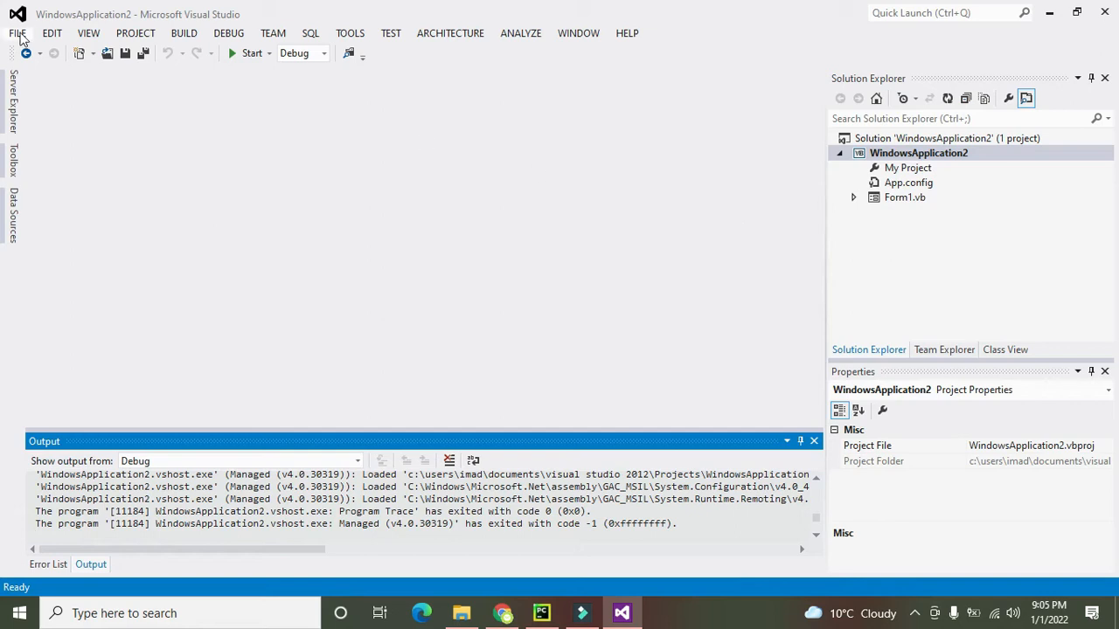
# Create a new Visual Basic Windows Forms Application project named WindowsApplication3 via File > New > Project
pyautogui.click(18, 31)
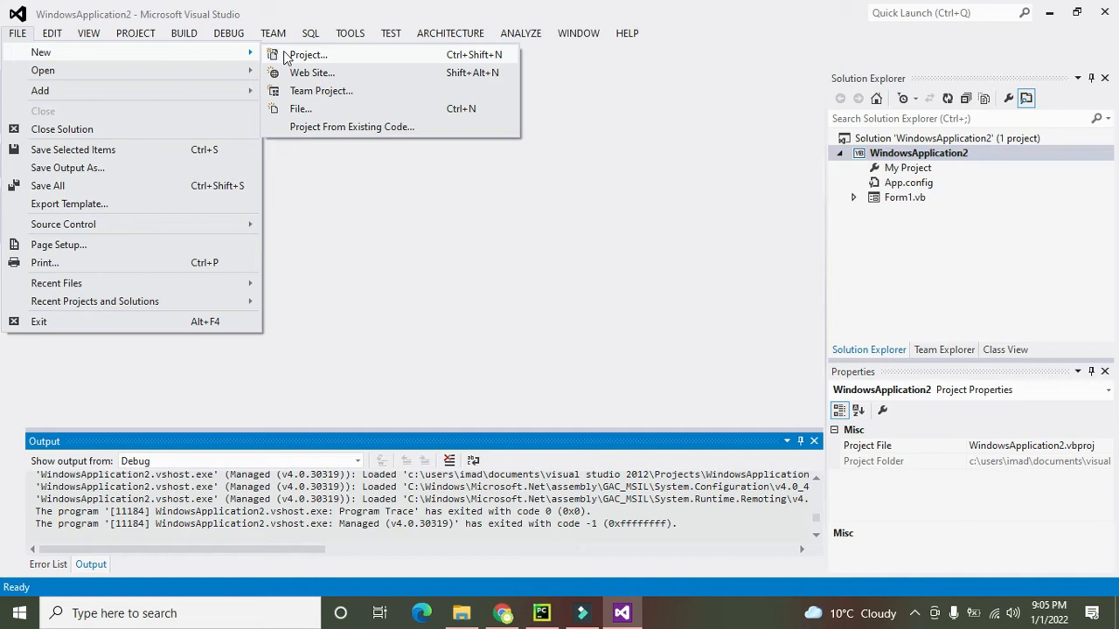
pyautogui.click(308, 54)
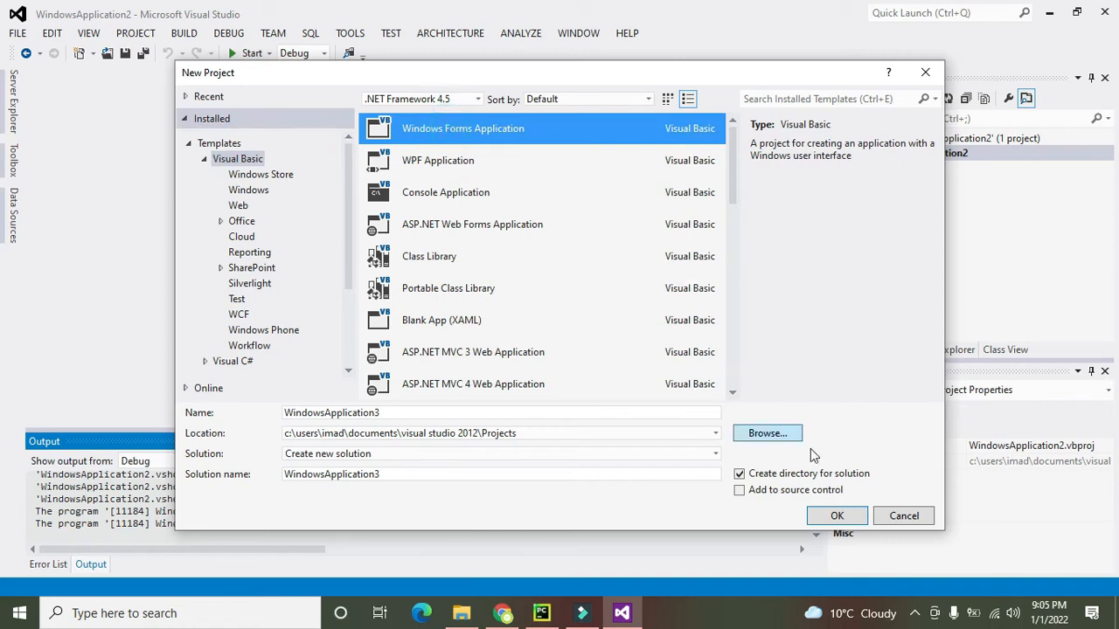
pyautogui.click(835, 515)
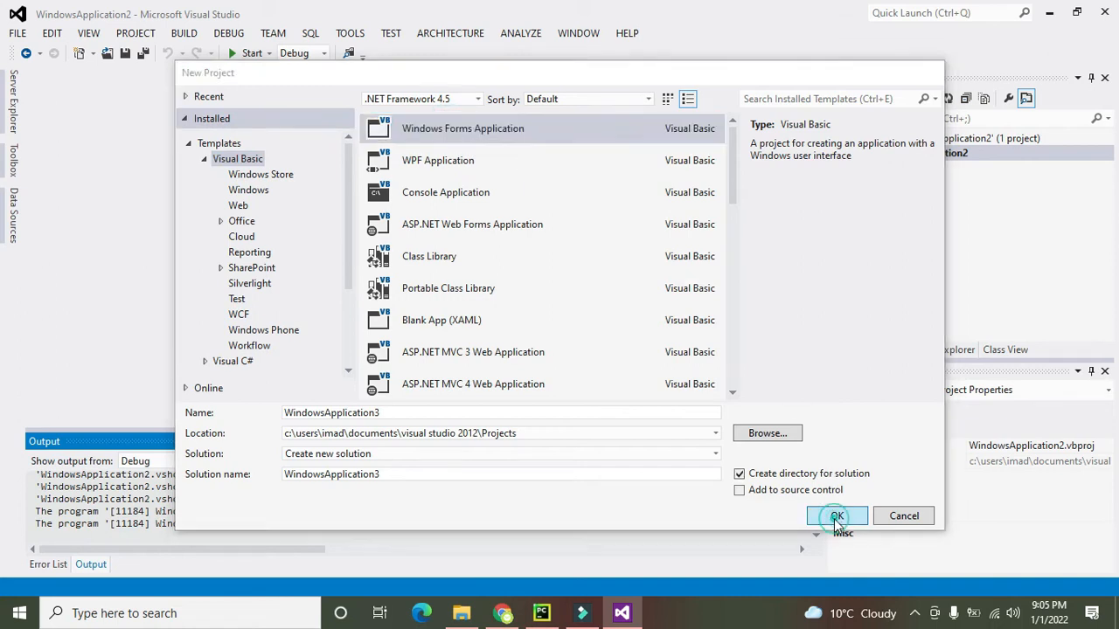
pyautogui.click(835, 516)
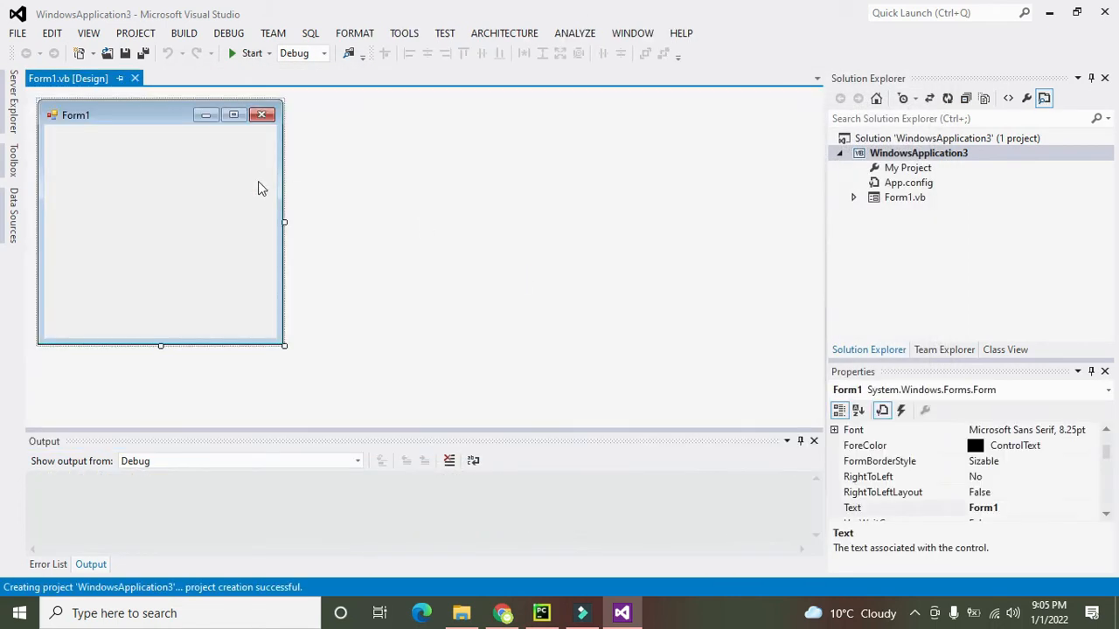
# Enlarge Form1, drop a Button onto its left side, and open its Button1_Click handler
pyautogui.moveTo(283, 346); pyautogui.dragTo(376, 356)
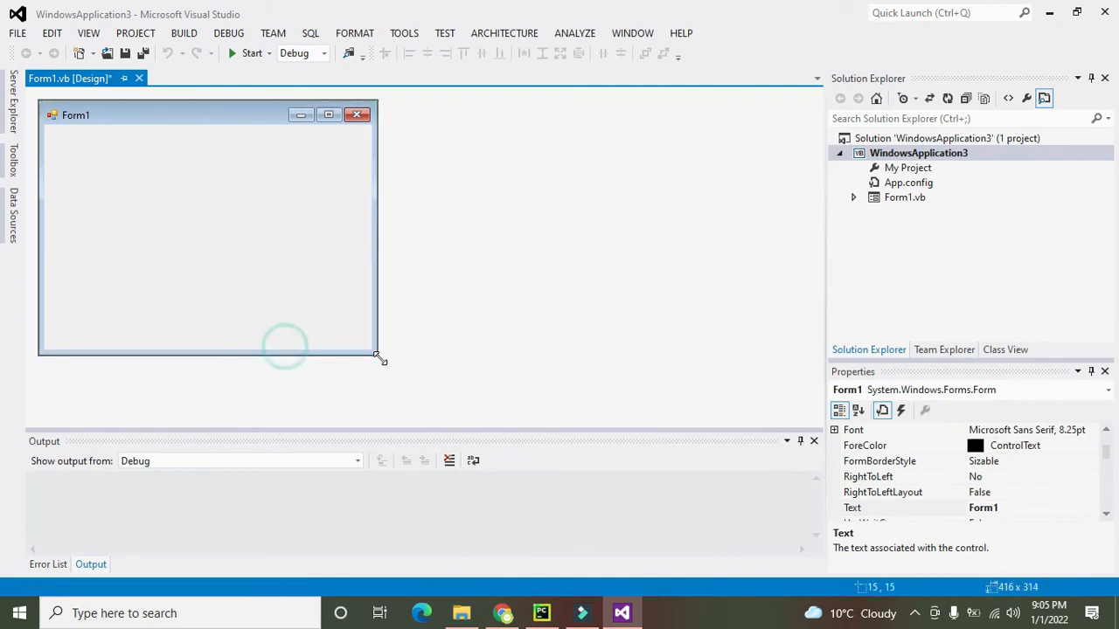
pyautogui.moveTo(376, 356); pyautogui.dragTo(654, 401)
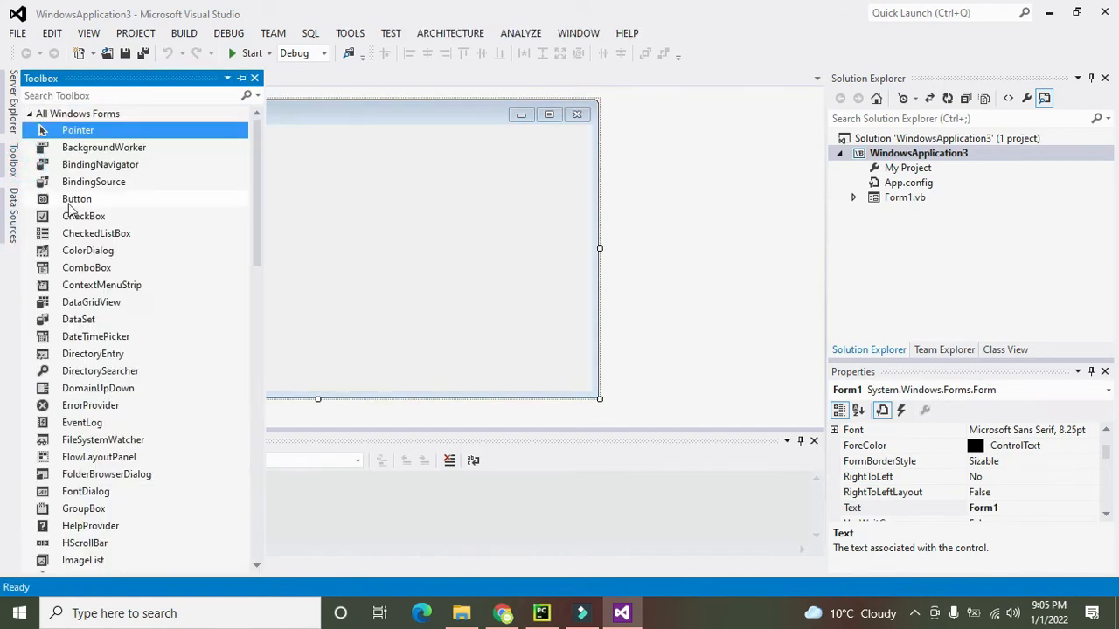
pyautogui.moveTo(77, 199); pyautogui.dragTo(308, 217)
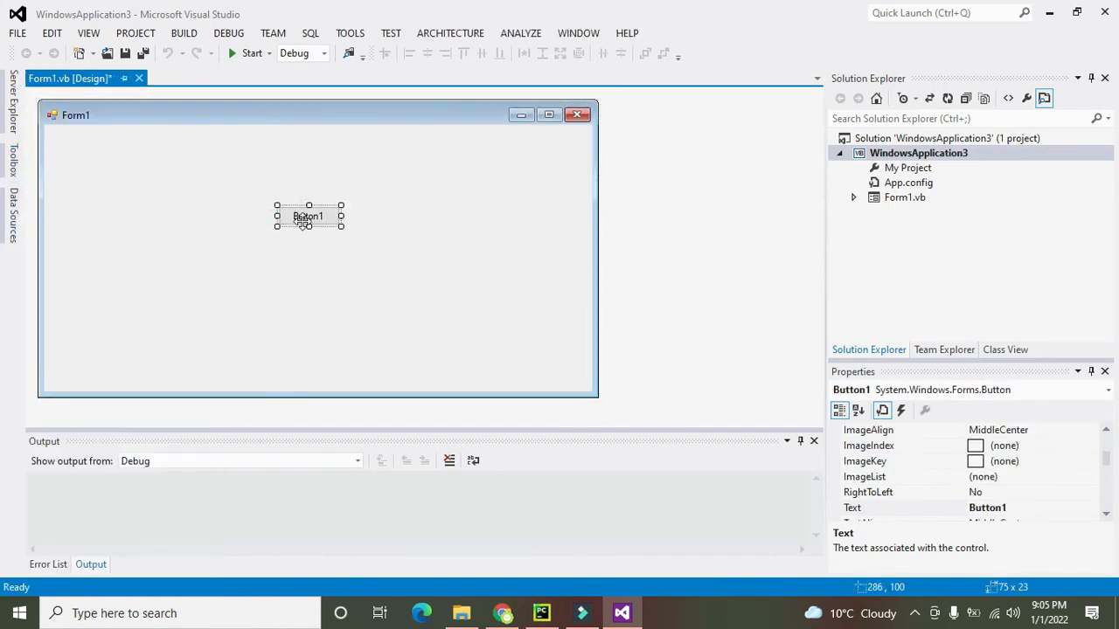
pyautogui.moveTo(308, 217); pyautogui.dragTo(147, 234)
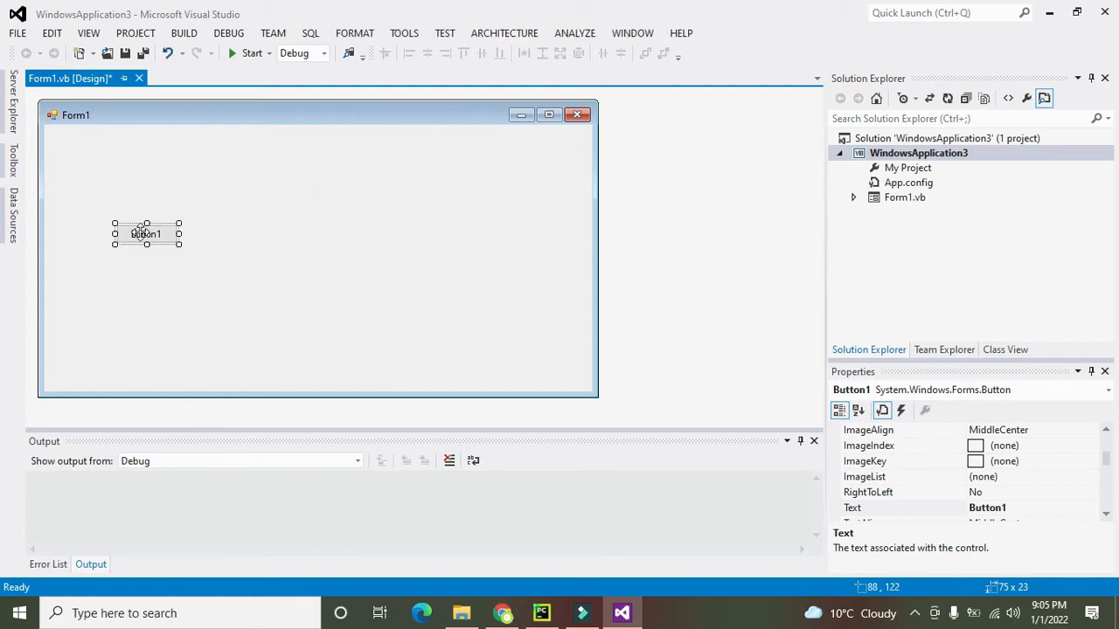
pyautogui.doubleClick(147, 235)
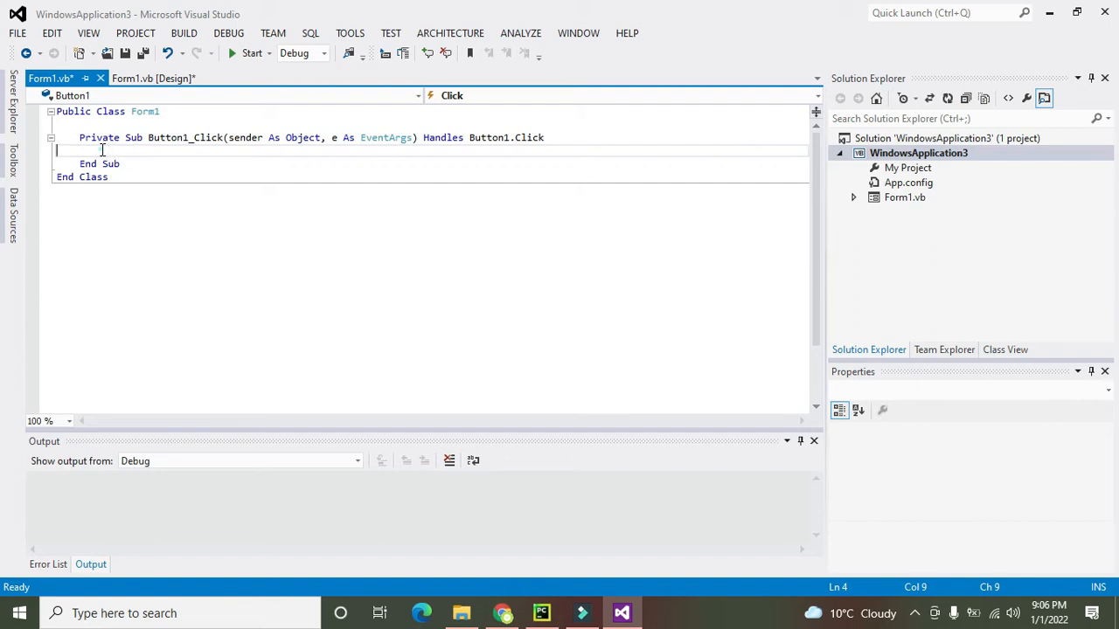
# Write Dim file As System.IO.StreamWriter in Button1_Click and move to a new line below it
pyautogui.press('Home')
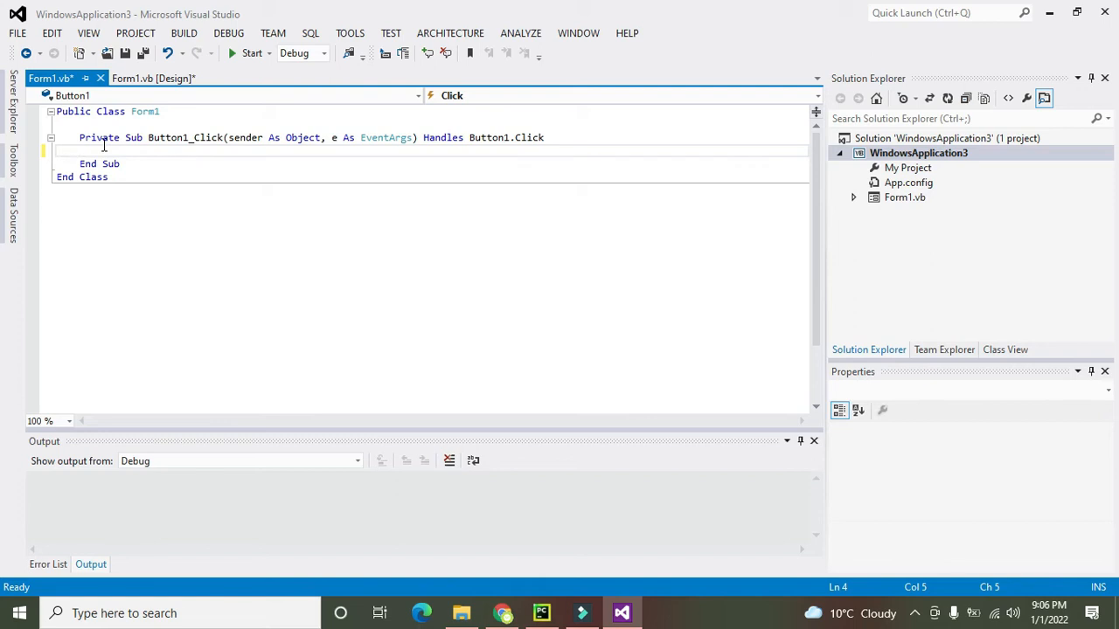
pyautogui.write('Dim')
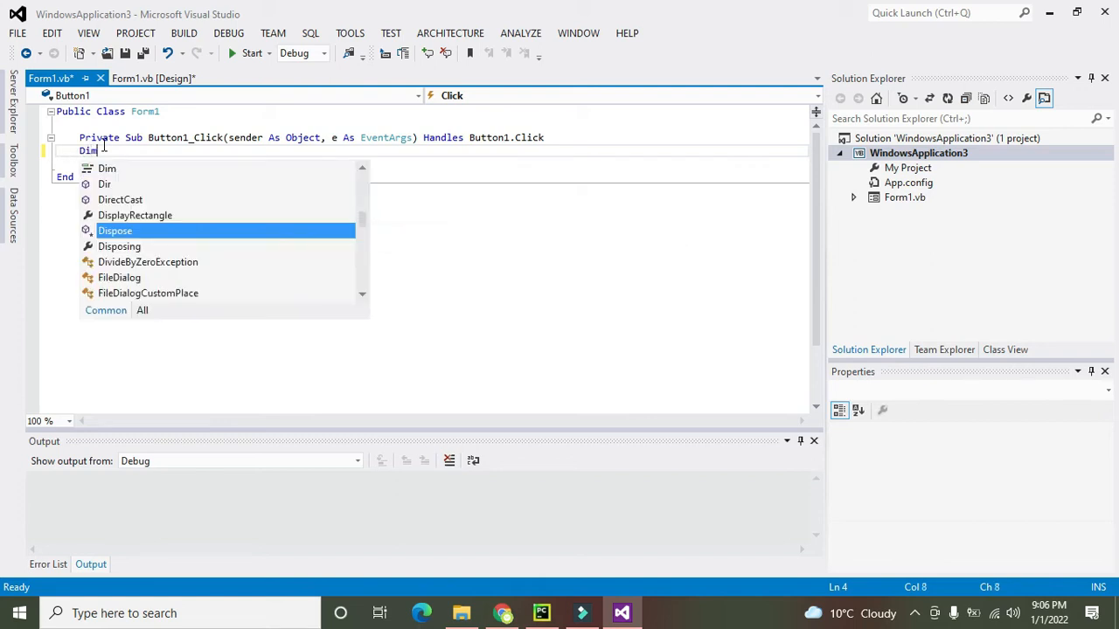
pyautogui.write('File')
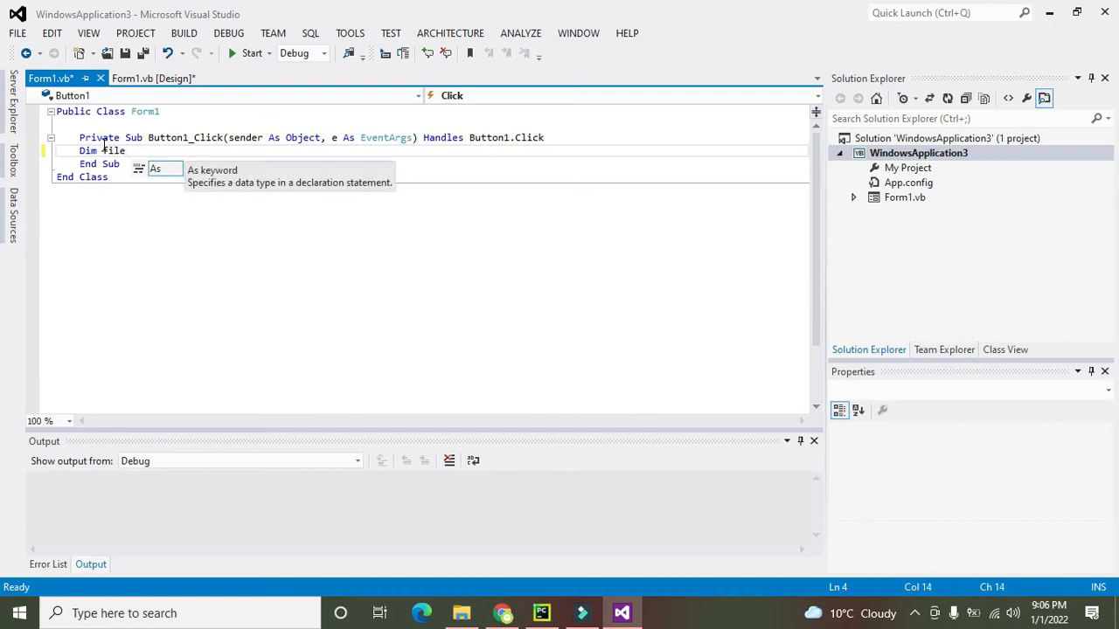
pyautogui.write('As')
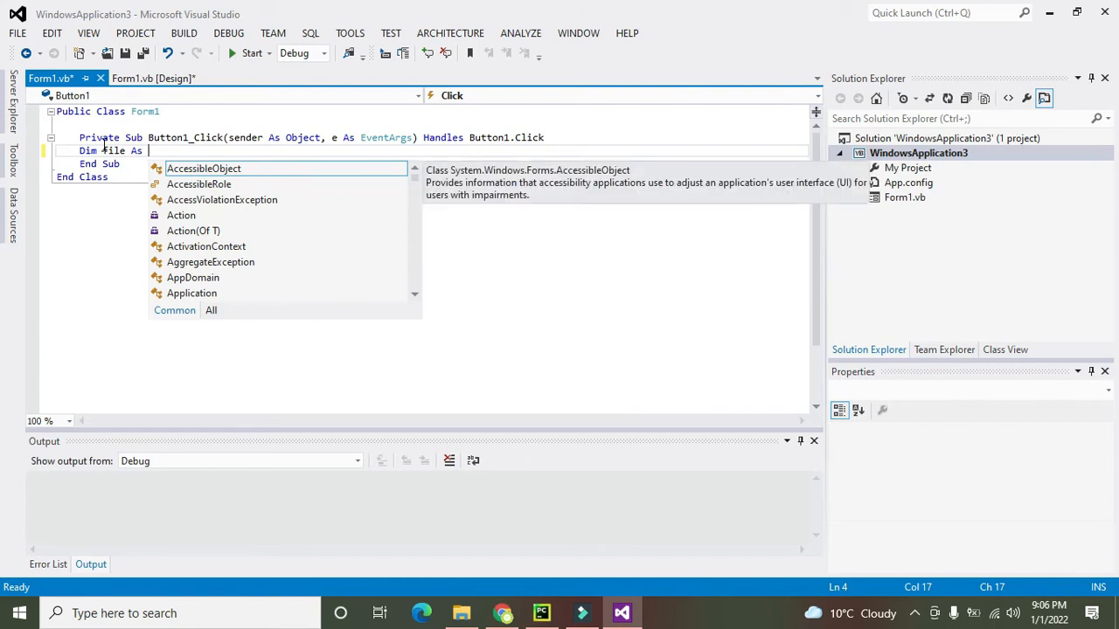
pyautogui.write('System.IO')
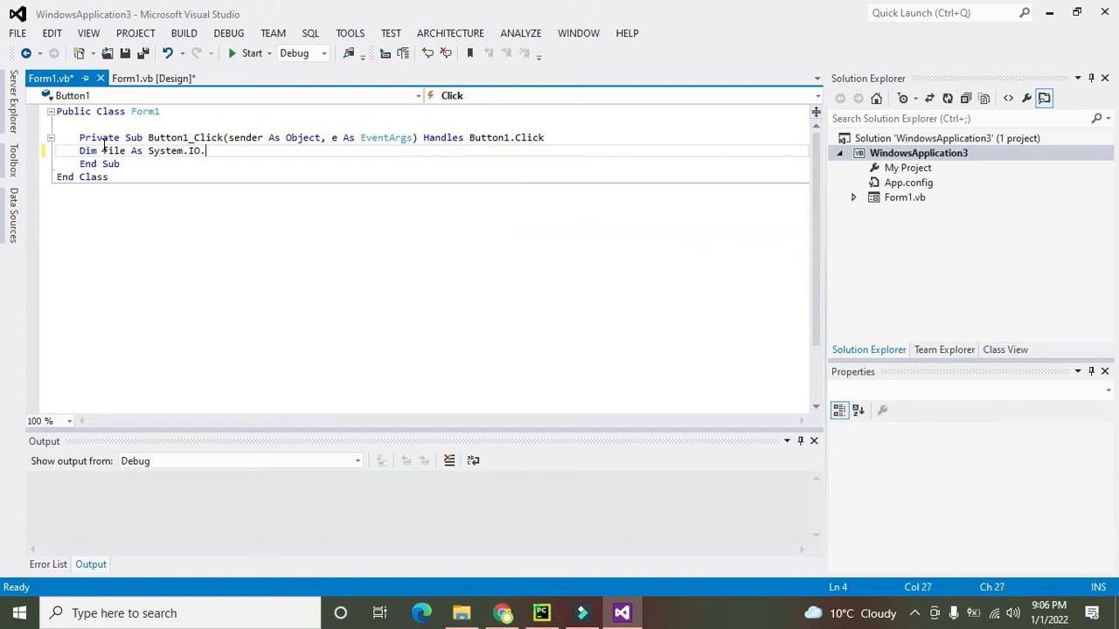
pyautogui.write('.')
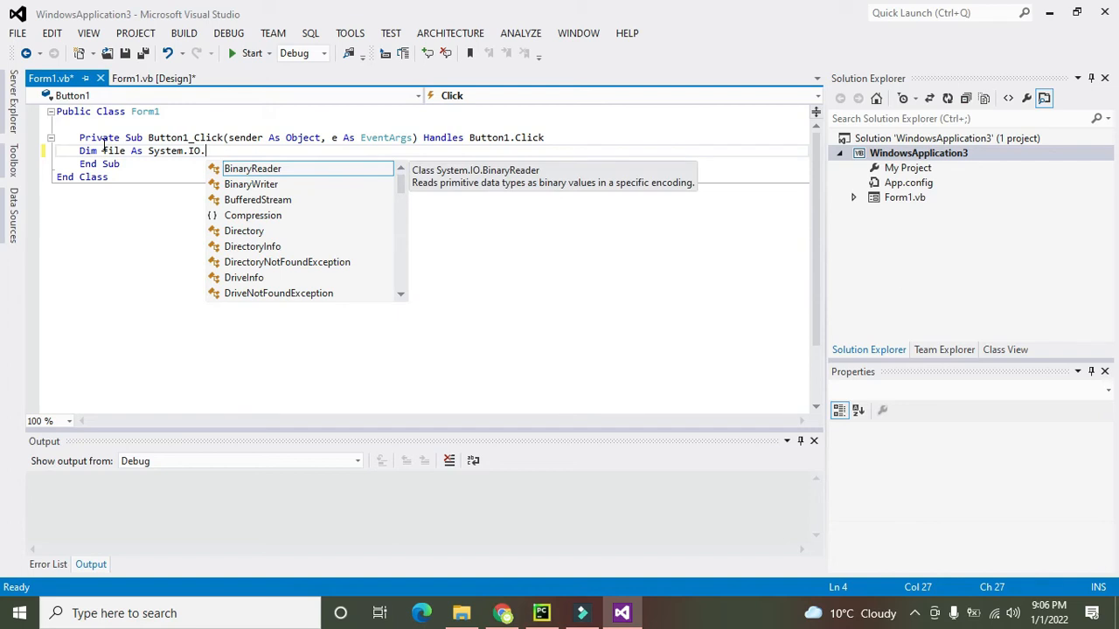
pyautogui.write('StreamWriter')
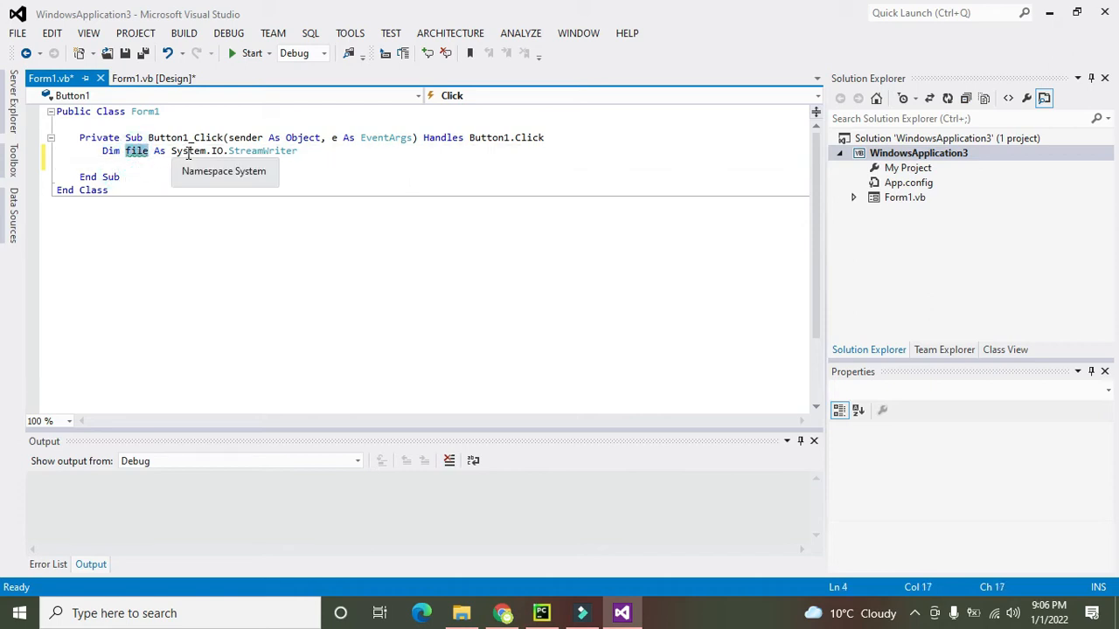
pyautogui.click(259, 150)
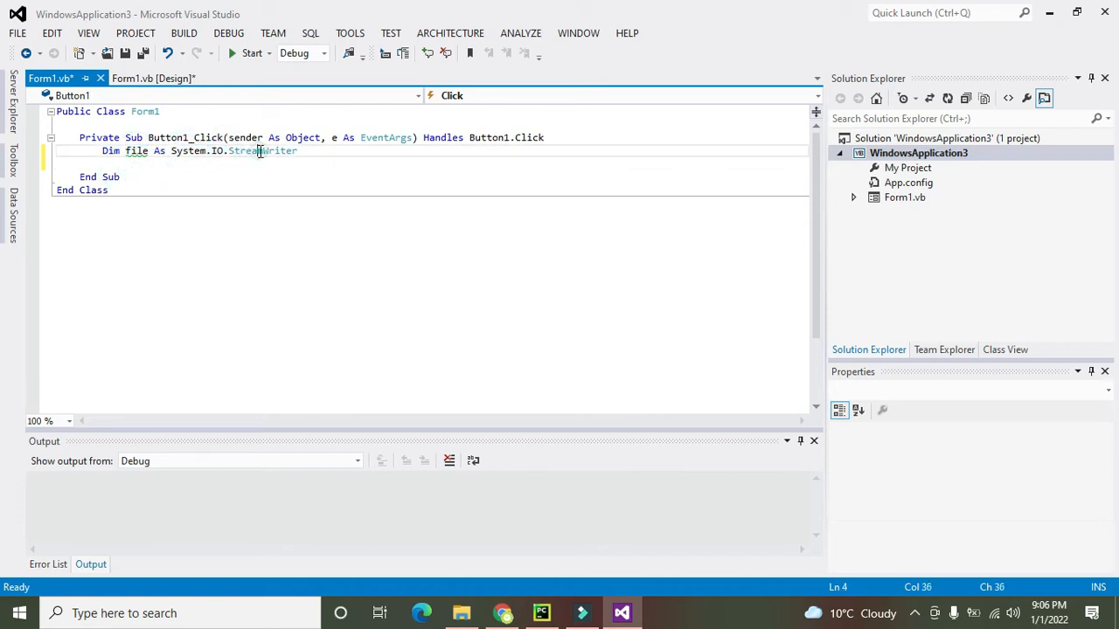
pyautogui.click(154, 164)
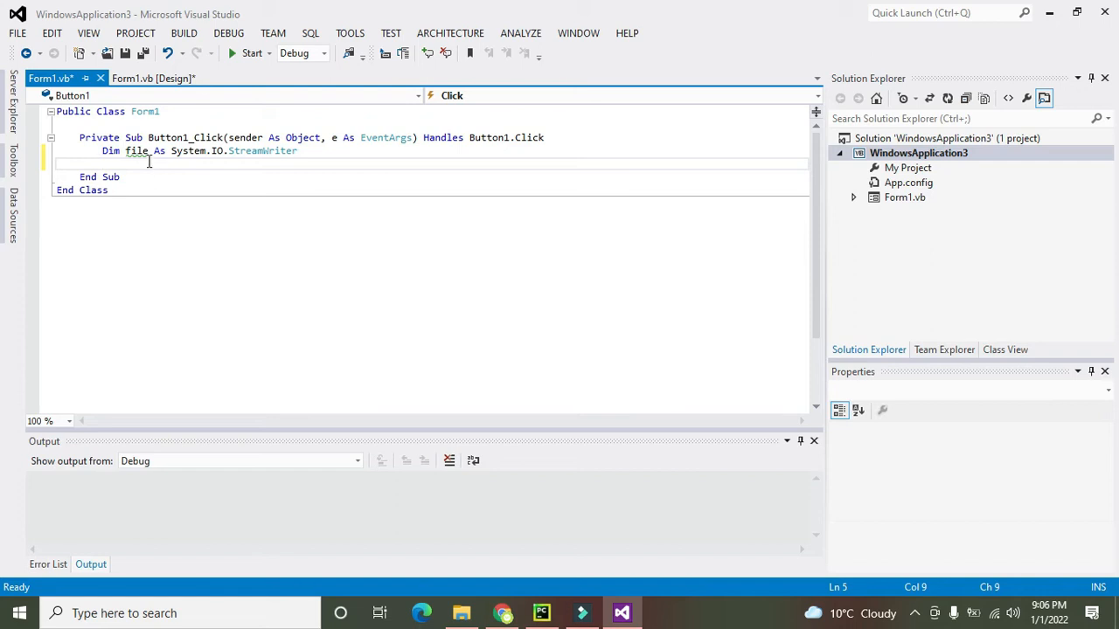
# Rename the StreamWriter variable from file to filetext
pyautogui.doubleClick(137, 150)
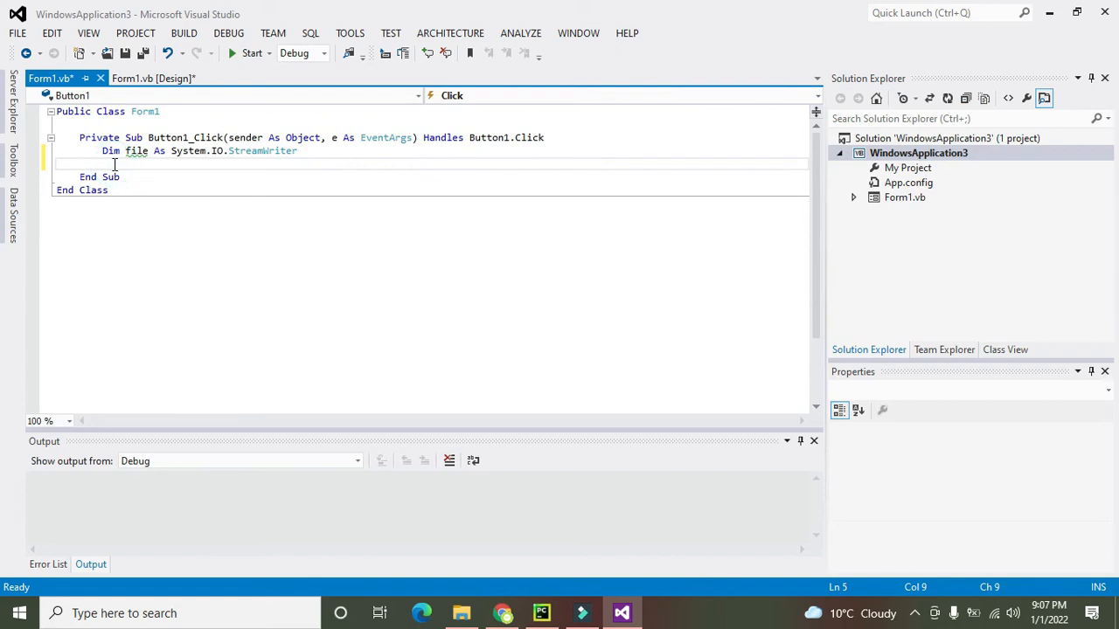
pyautogui.moveTo(120, 166)
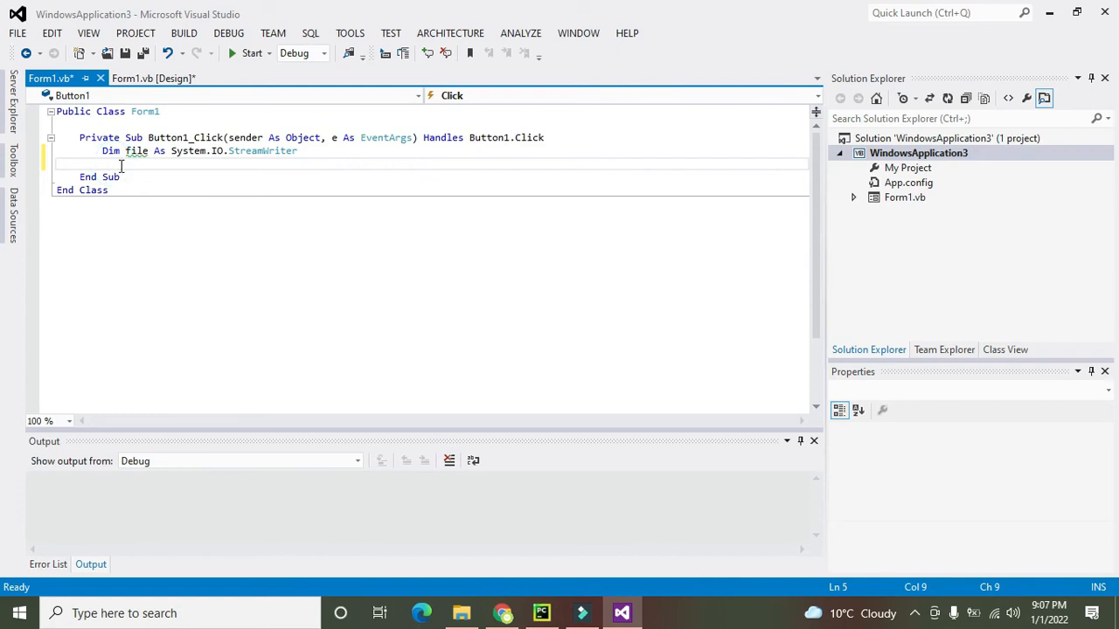
pyautogui.click(136, 150)
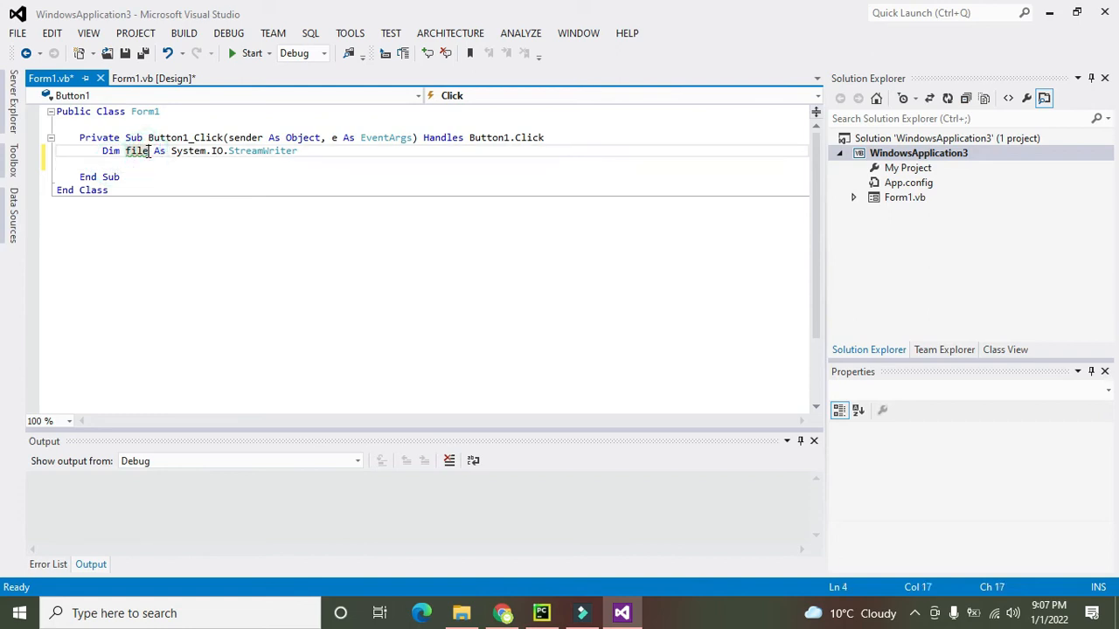
pyautogui.write('text')
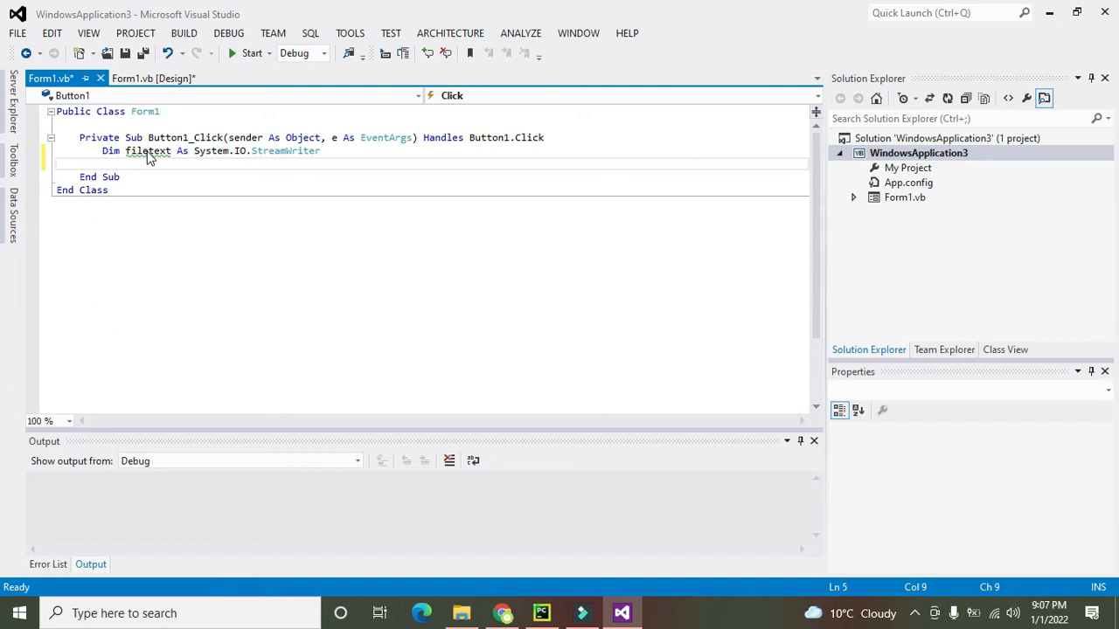
# Add a filetext.WriteLine() call on the line below the declaration
pyautogui.write('filete')
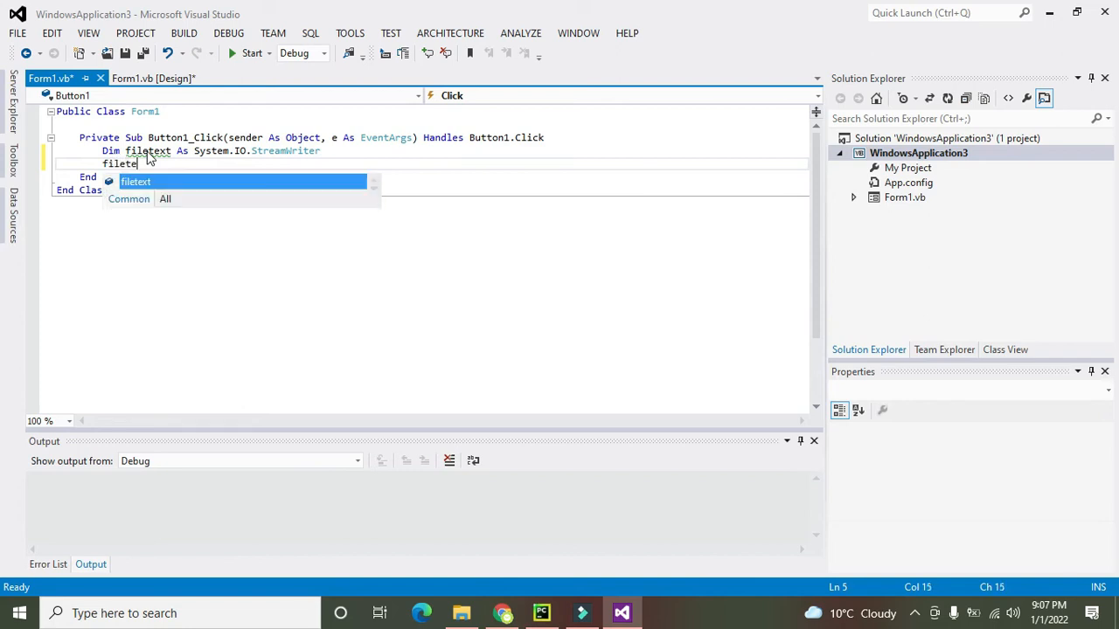
pyautogui.write('xt')
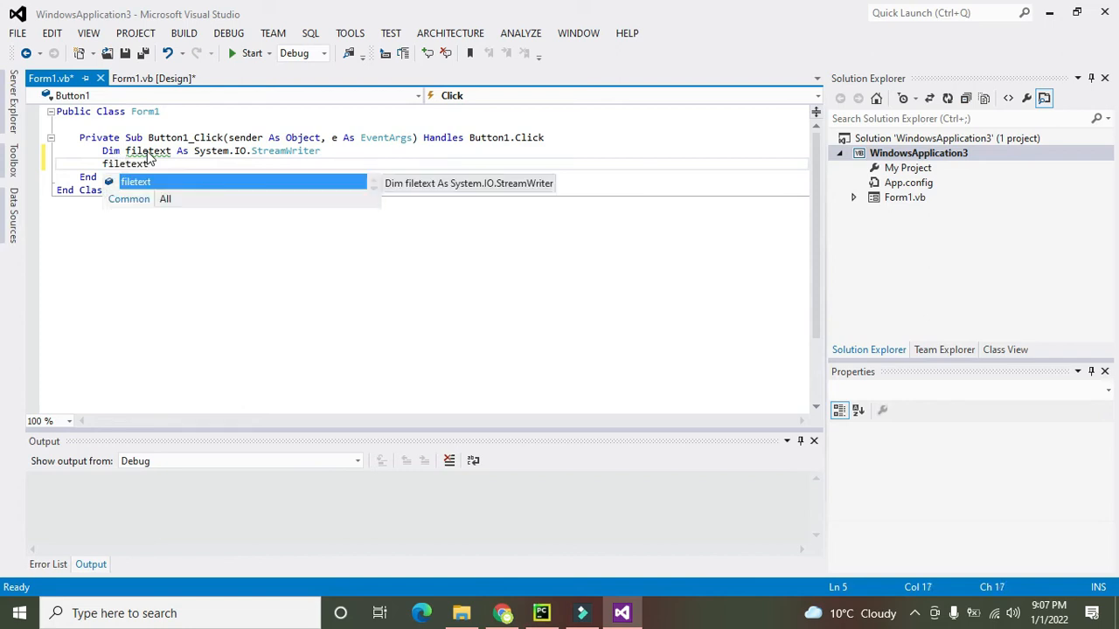
pyautogui.write('.WriteLine(')
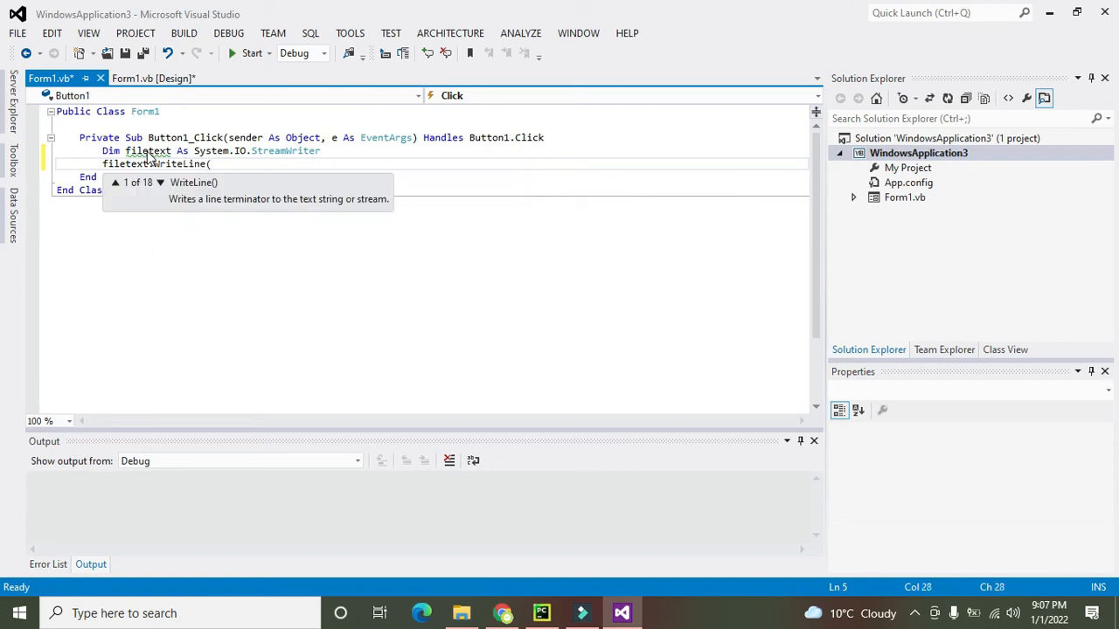
pyautogui.write(')')
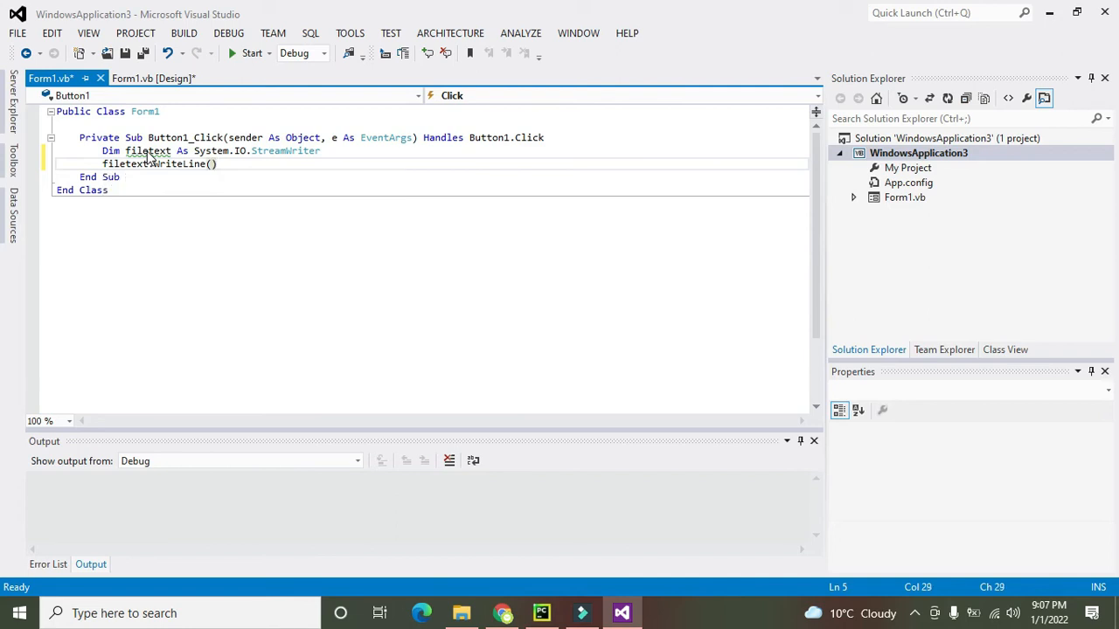
pyautogui.press('Left')
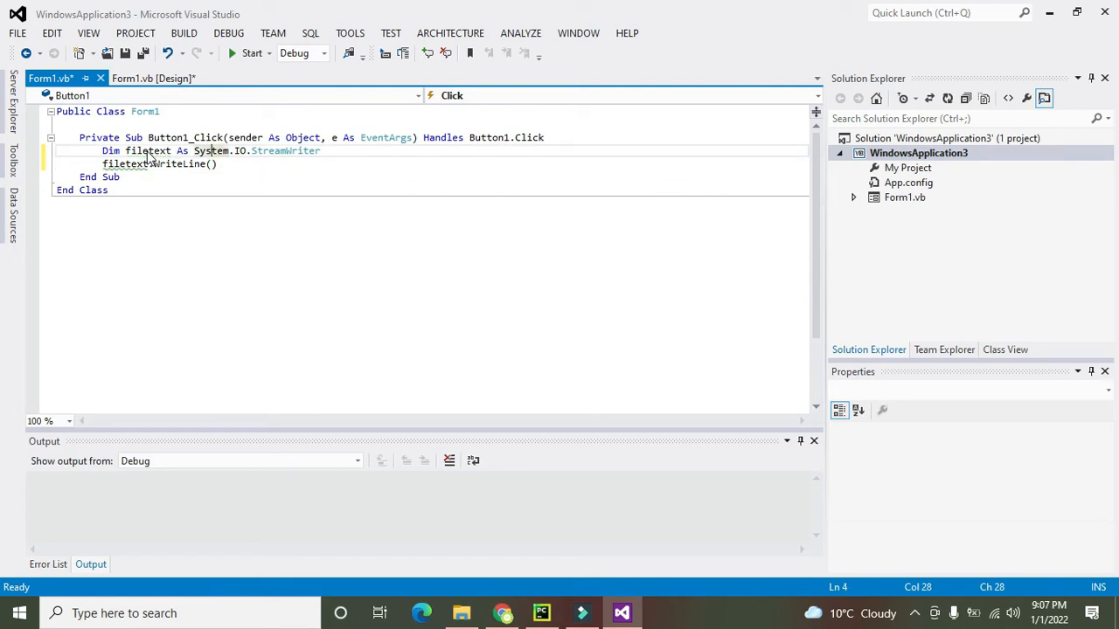
# Start the assignment filetext = My.Computer.FileSystem.OpenTextFileWriter after the declaration
pyautogui.click(149, 165)
pyautogui.write('filetext')
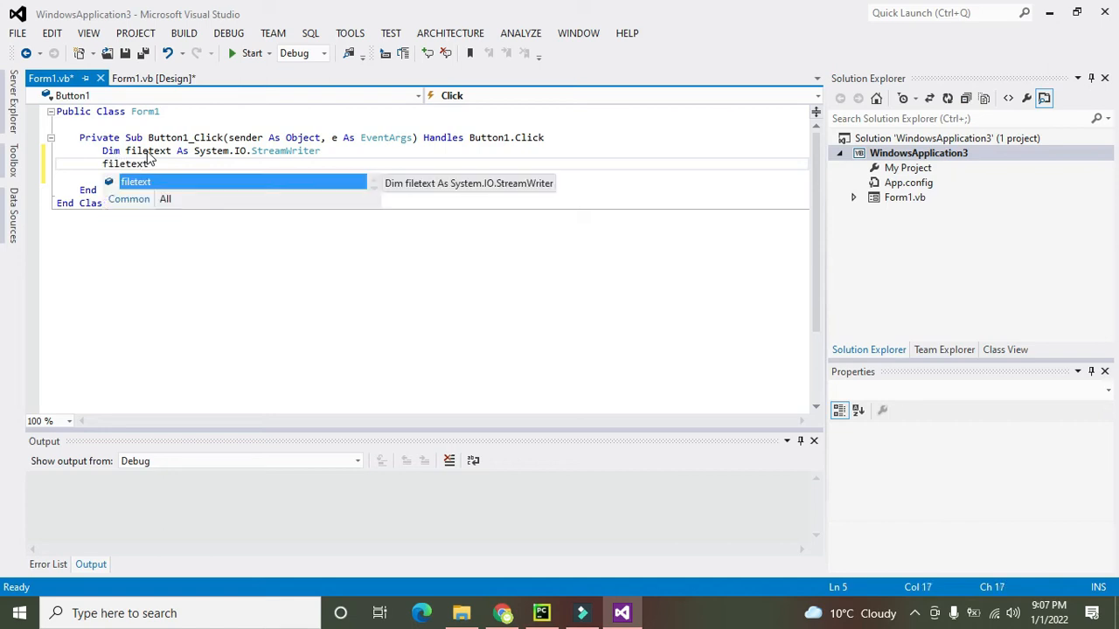
pyautogui.write('.')
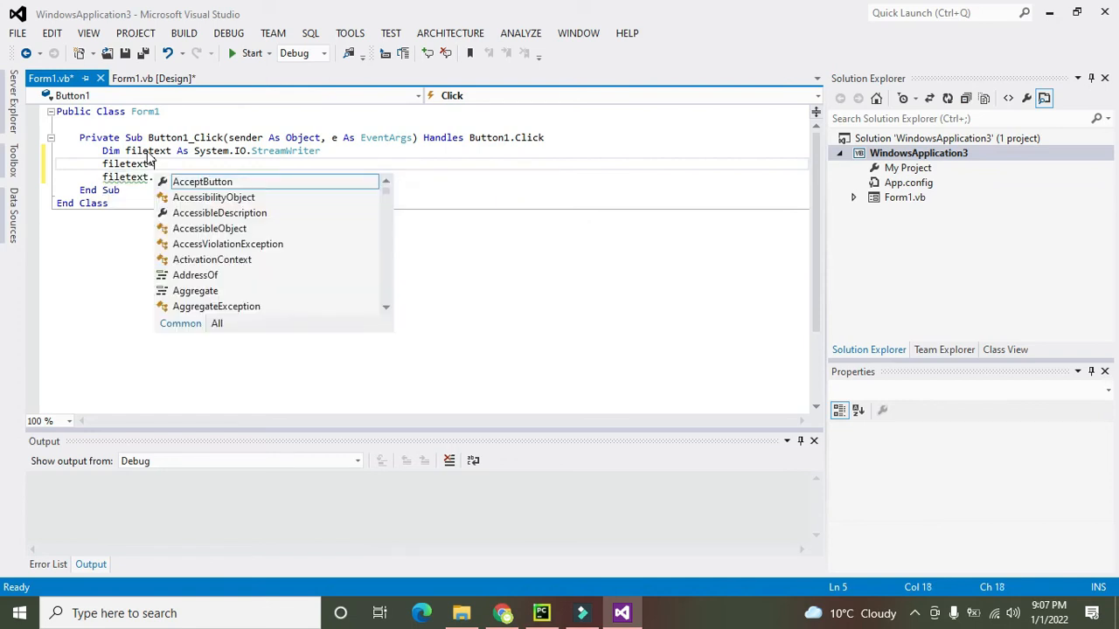
pyautogui.write('My')
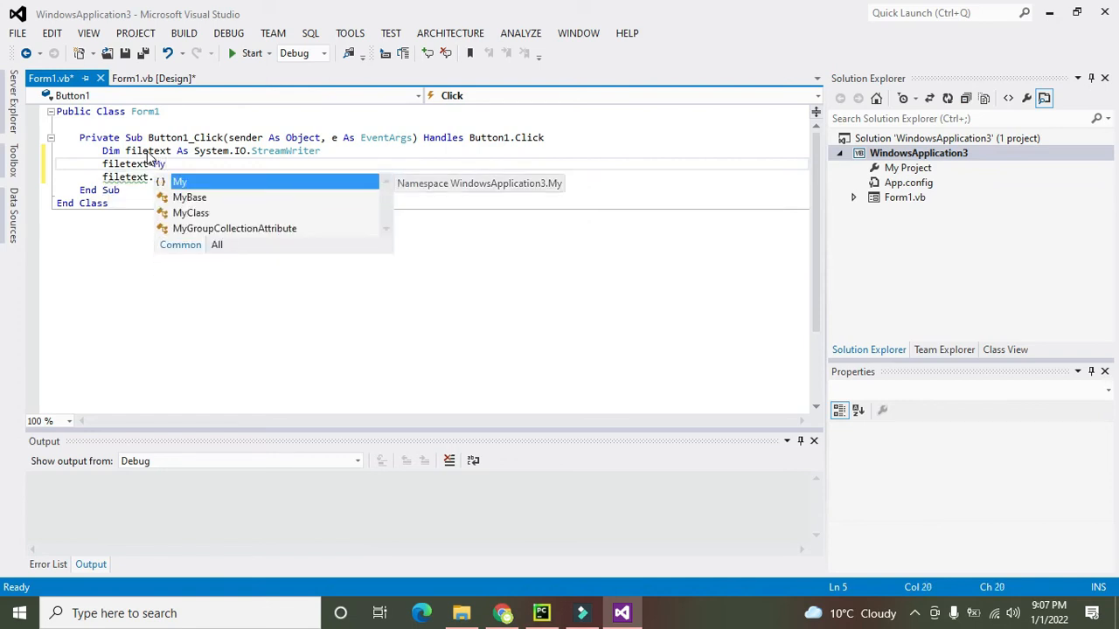
pyautogui.write('.Computer.FileSystem')
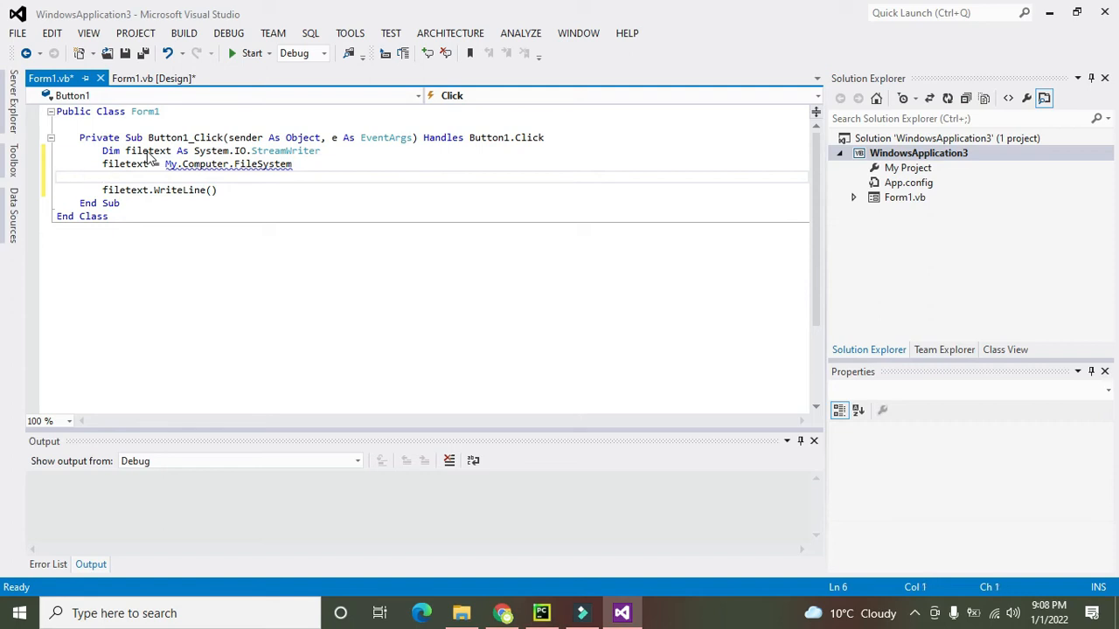
pyautogui.write('.op')
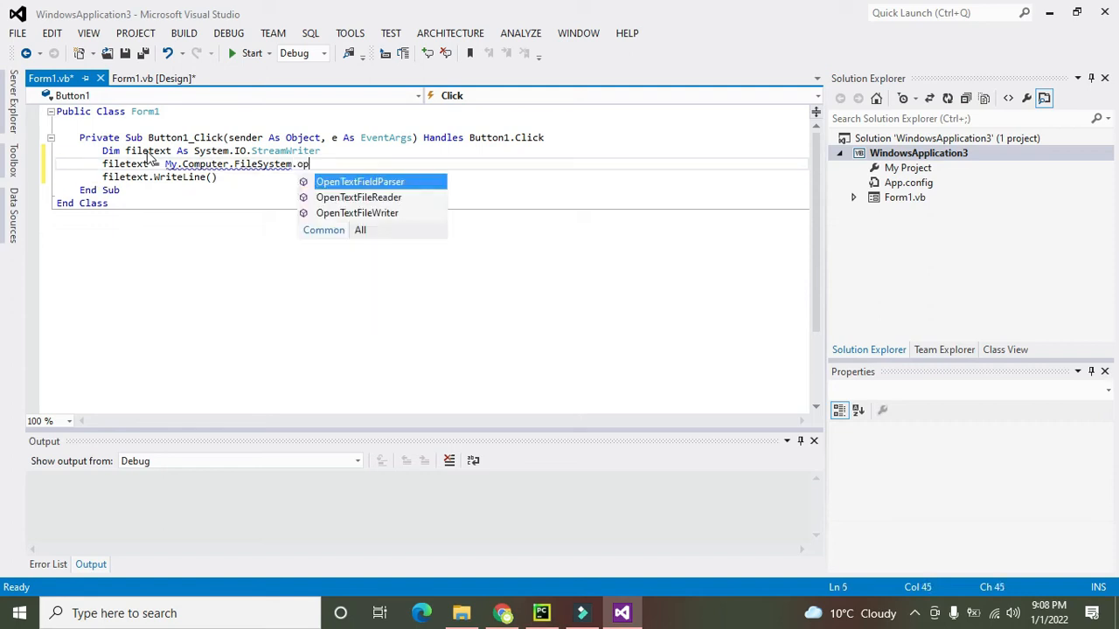
pyautogui.moveTo(360, 180)
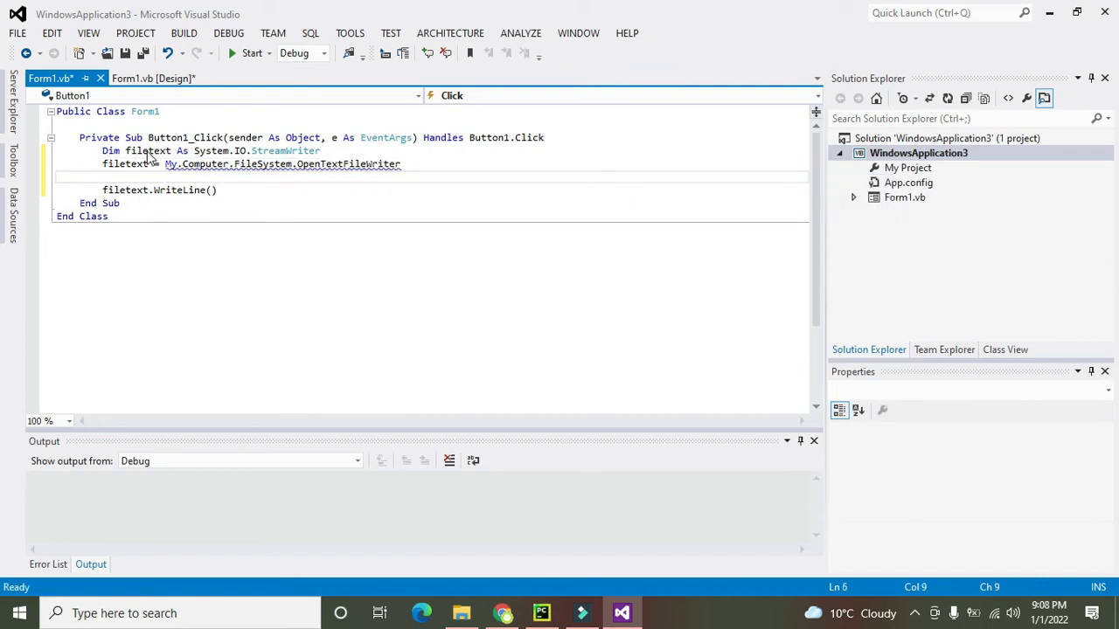
pyautogui.click(410, 164)
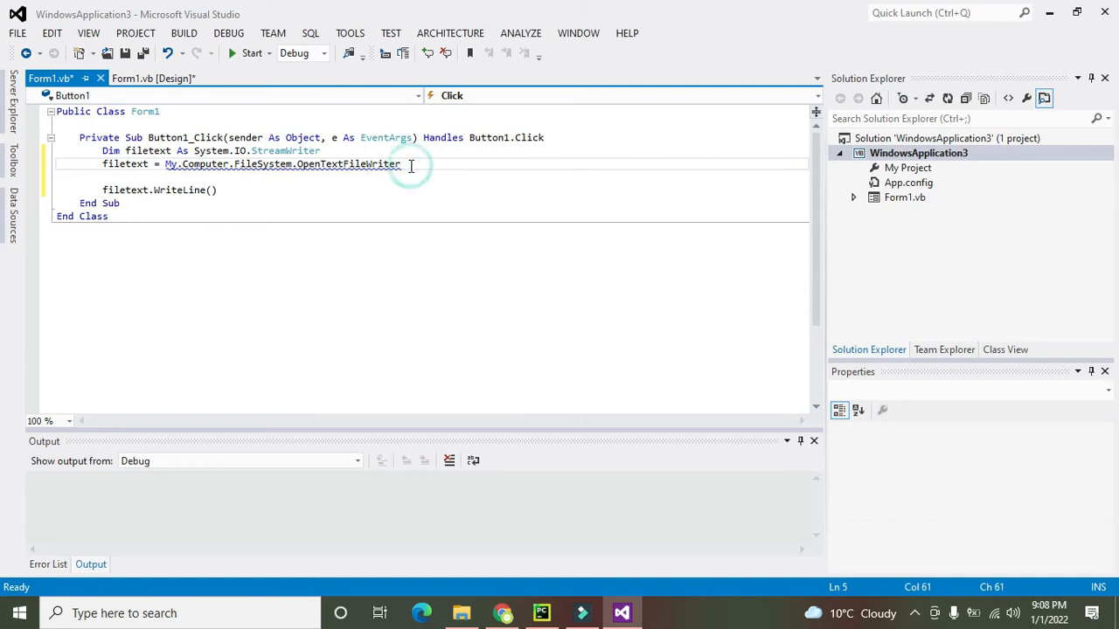
# Supply the arguments ("D:\testwriter.txt", True) to open the file for appending
pyautogui.write('(')
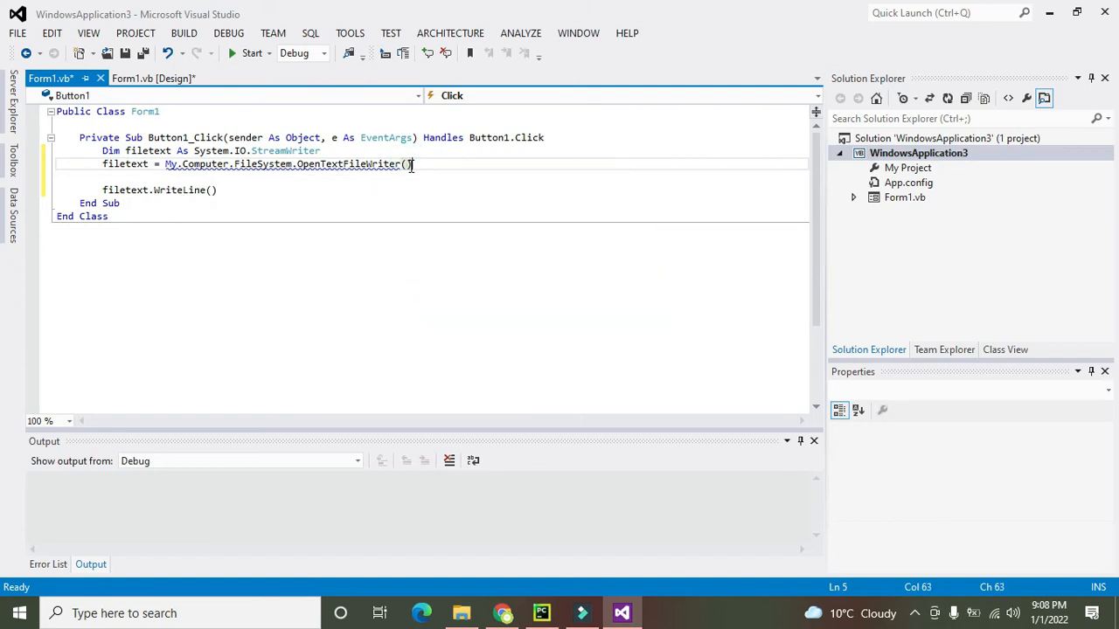
pyautogui.write('(')
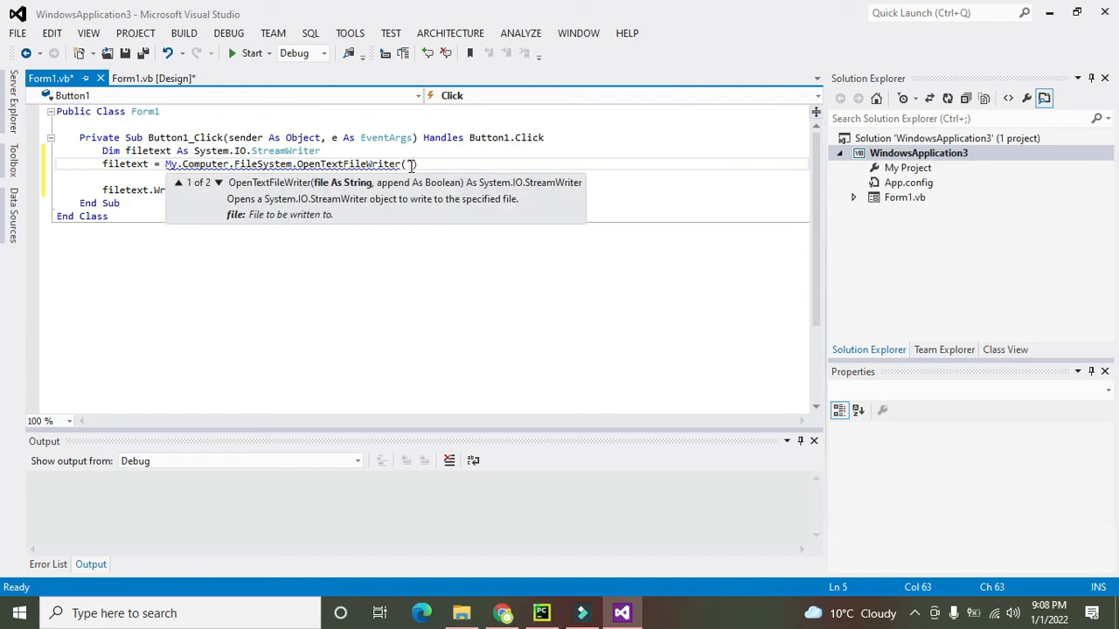
pyautogui.write('"')
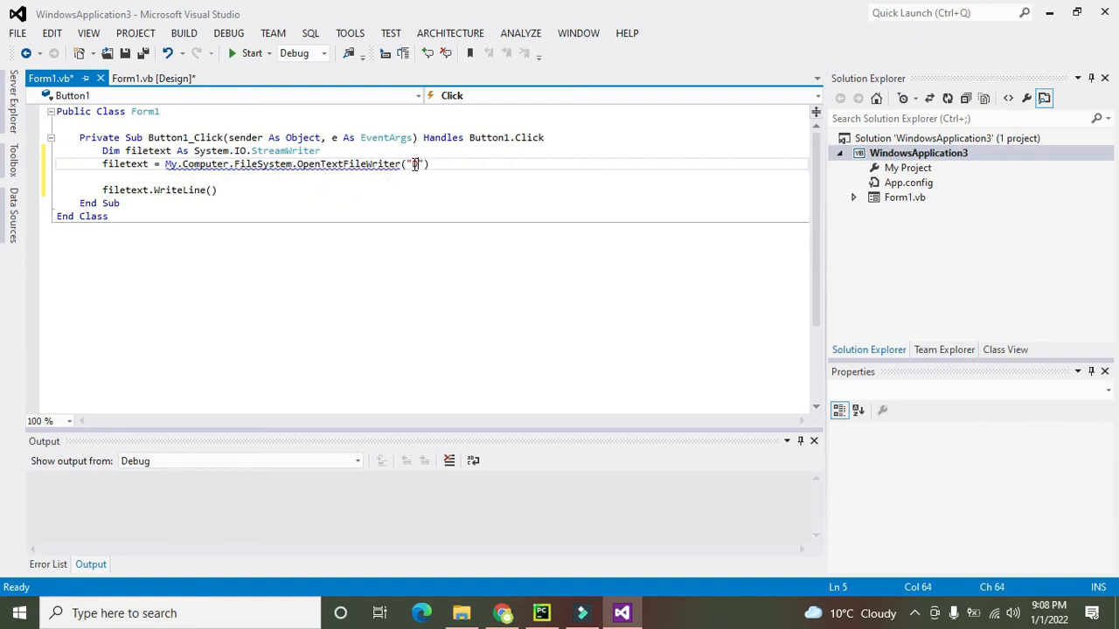
pyautogui.write(':\\')
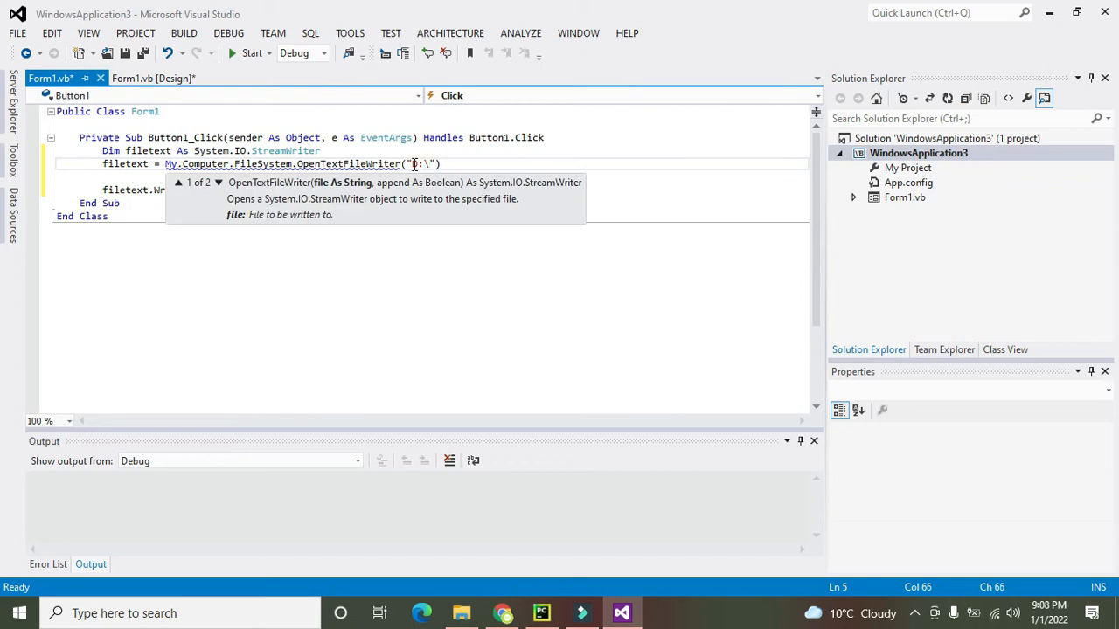
pyautogui.write('\\')
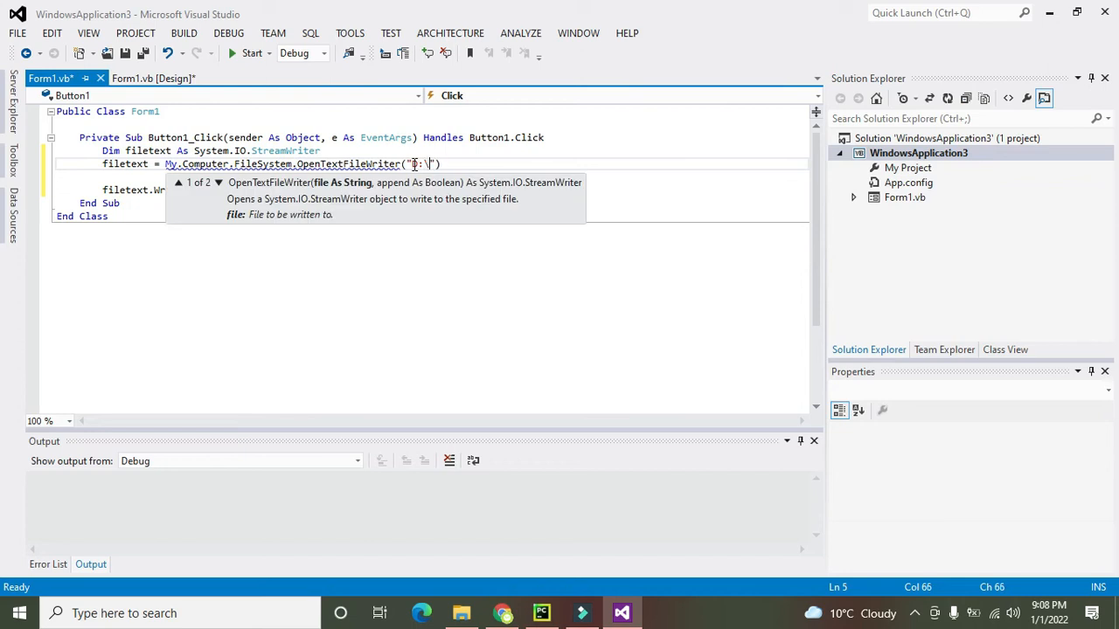
pyautogui.write('testwriter.')
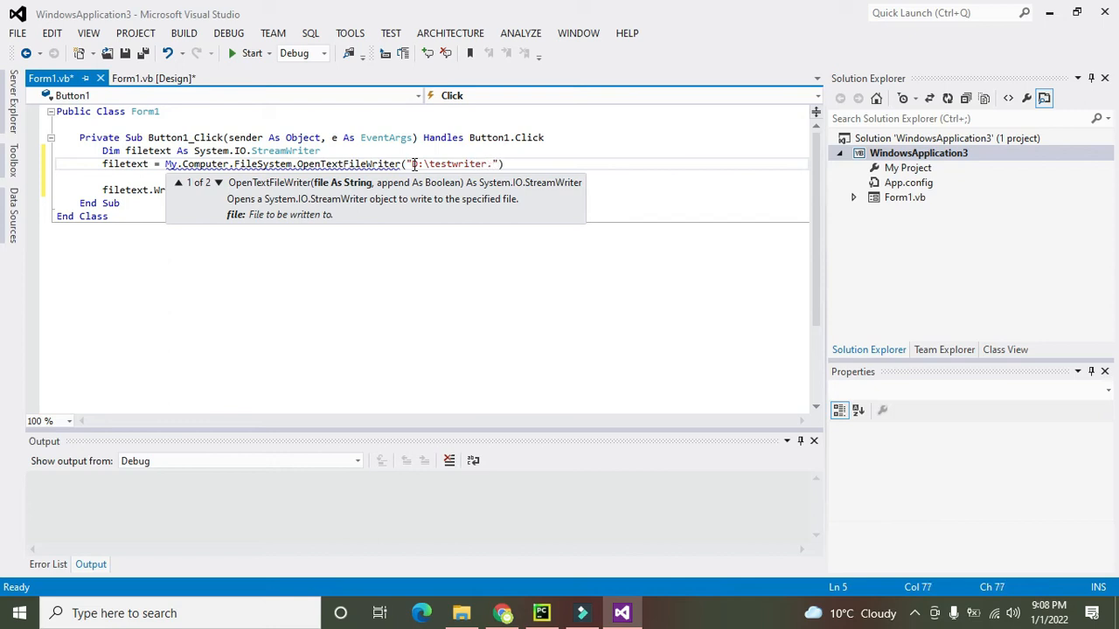
pyautogui.write('txt')
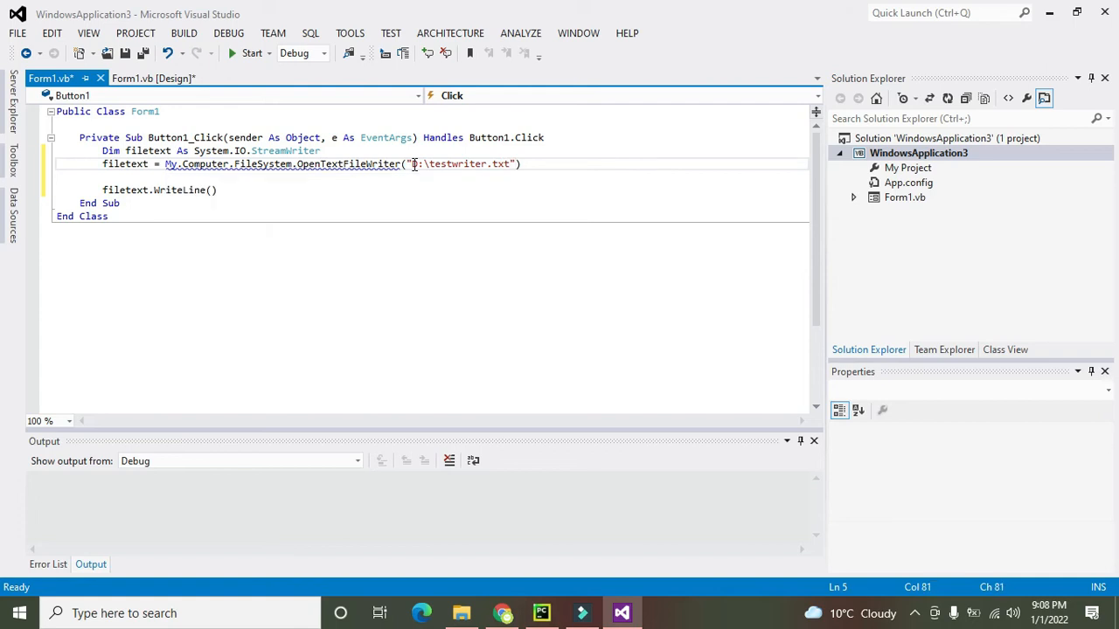
pyautogui.write(',')
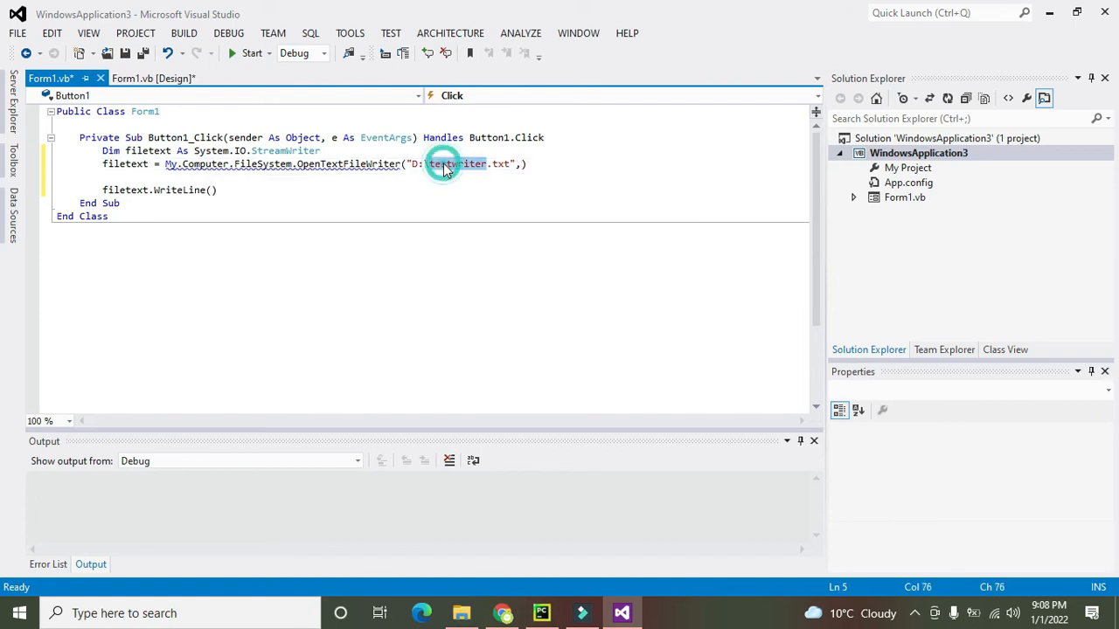
pyautogui.click(418, 164)
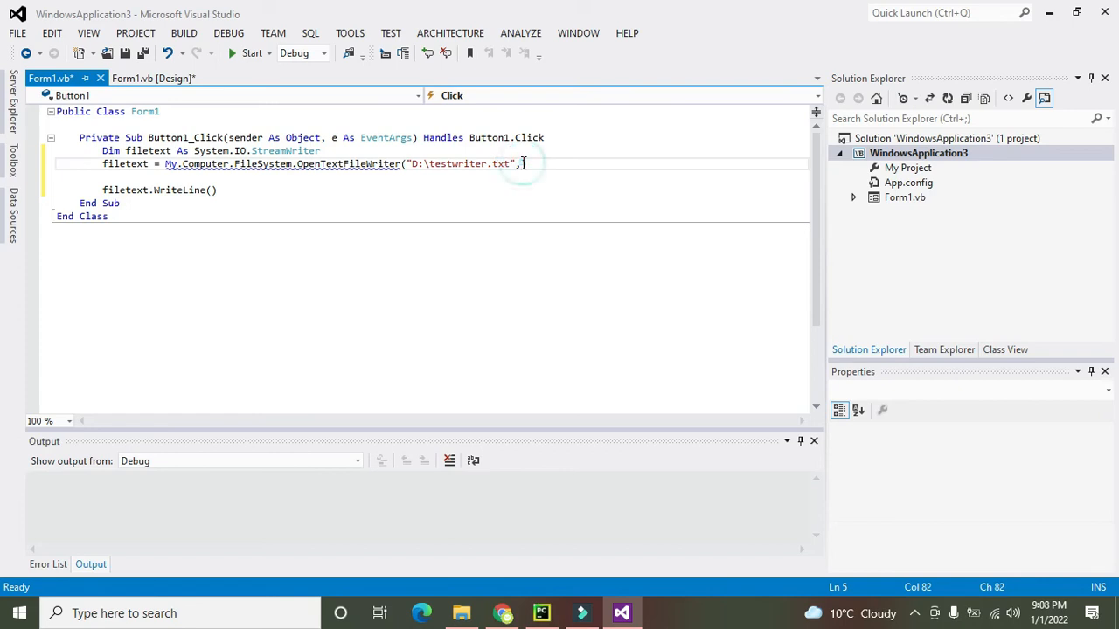
pyautogui.write('true)')
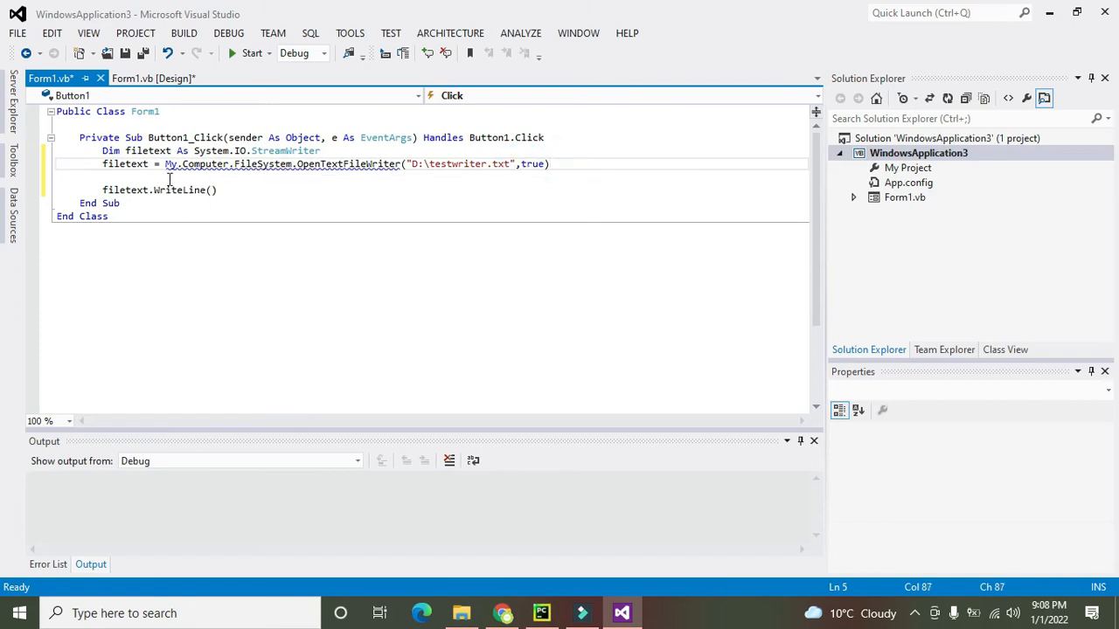
pyautogui.moveTo(210, 164)
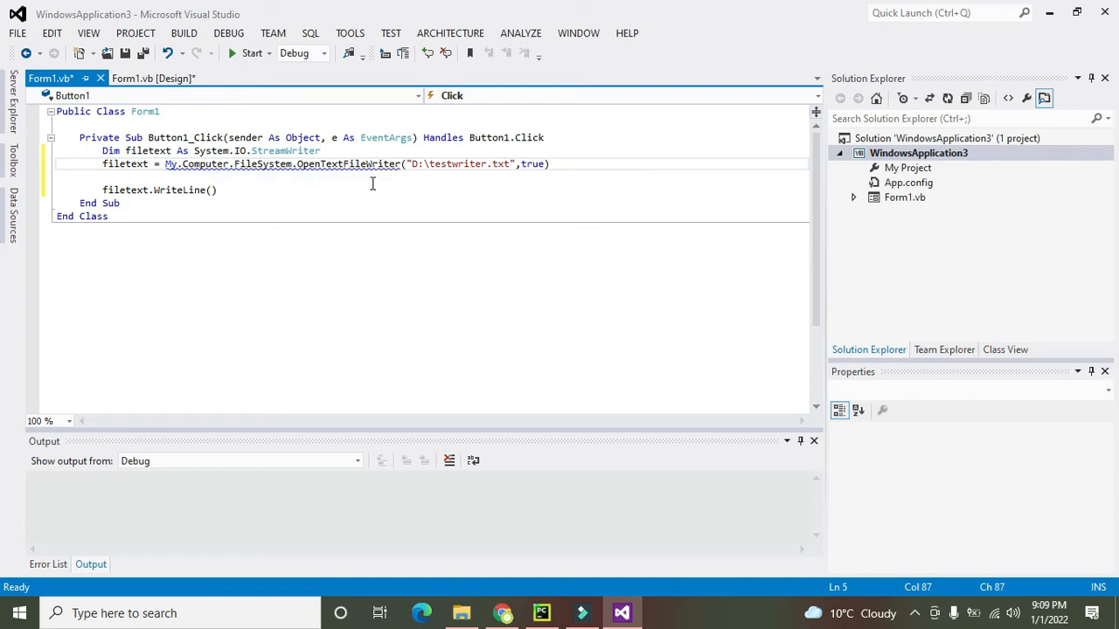
pyautogui.moveTo(368, 164)
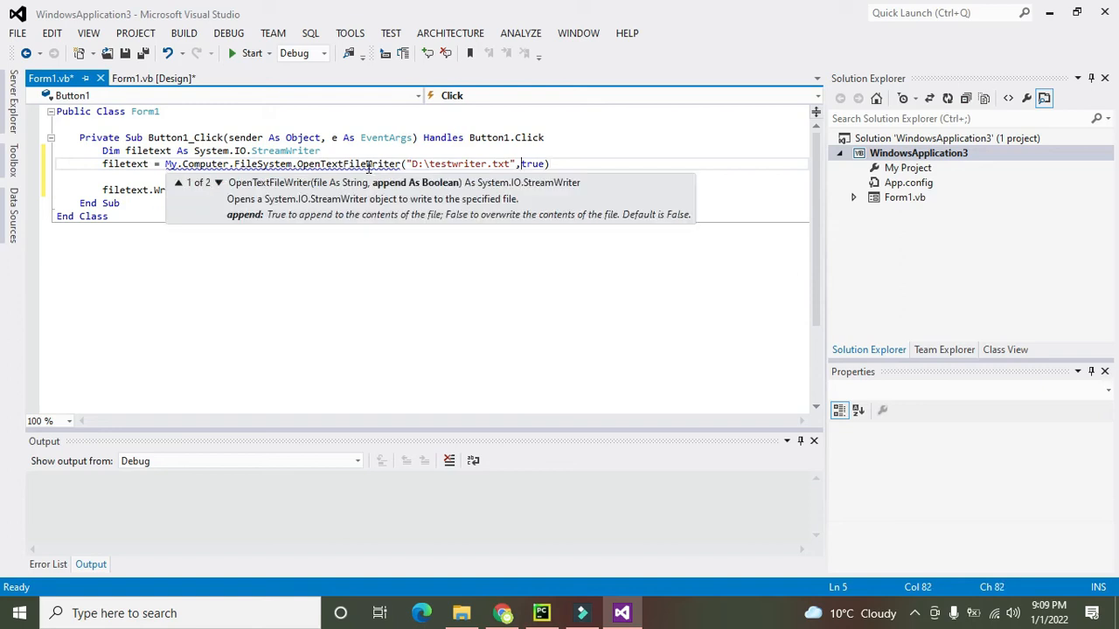
pyautogui.write('T')
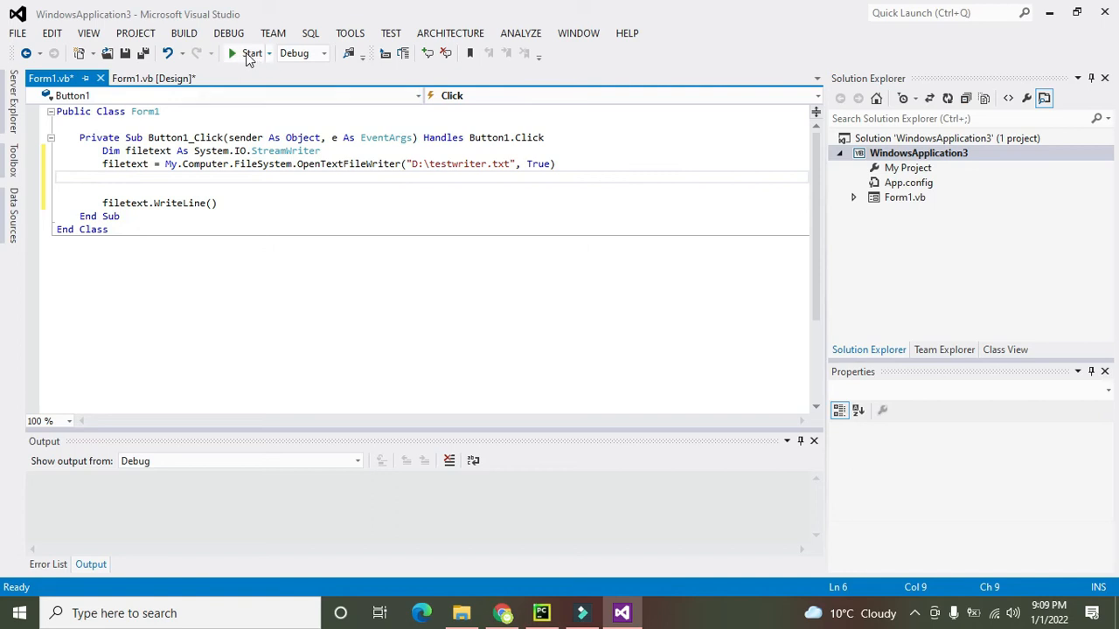
pyautogui.click(252, 53)
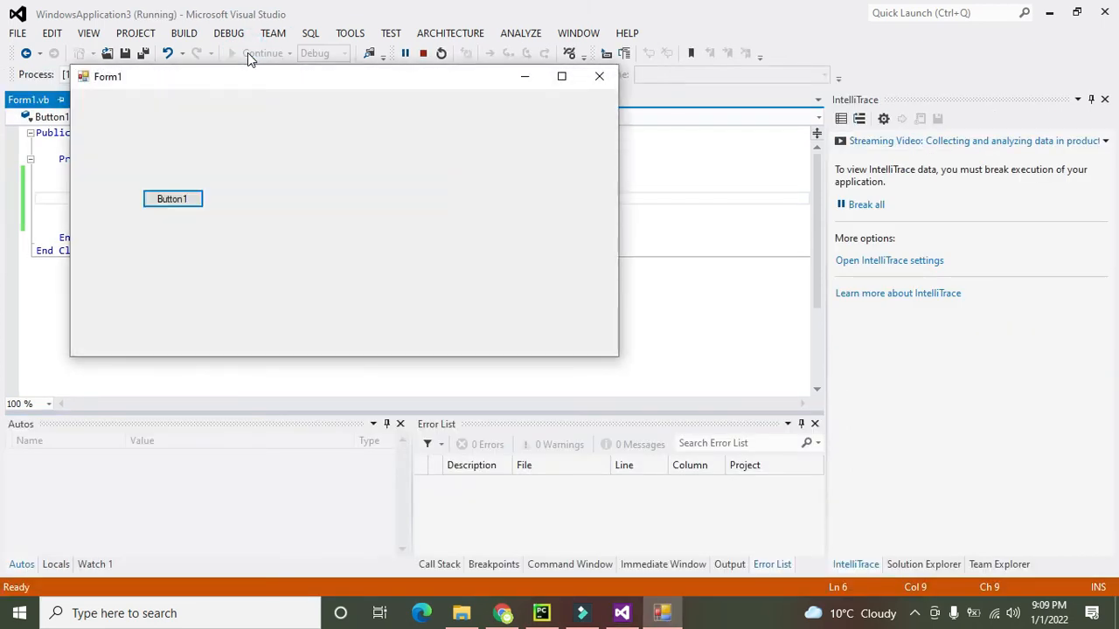
pyautogui.moveTo(171, 199)
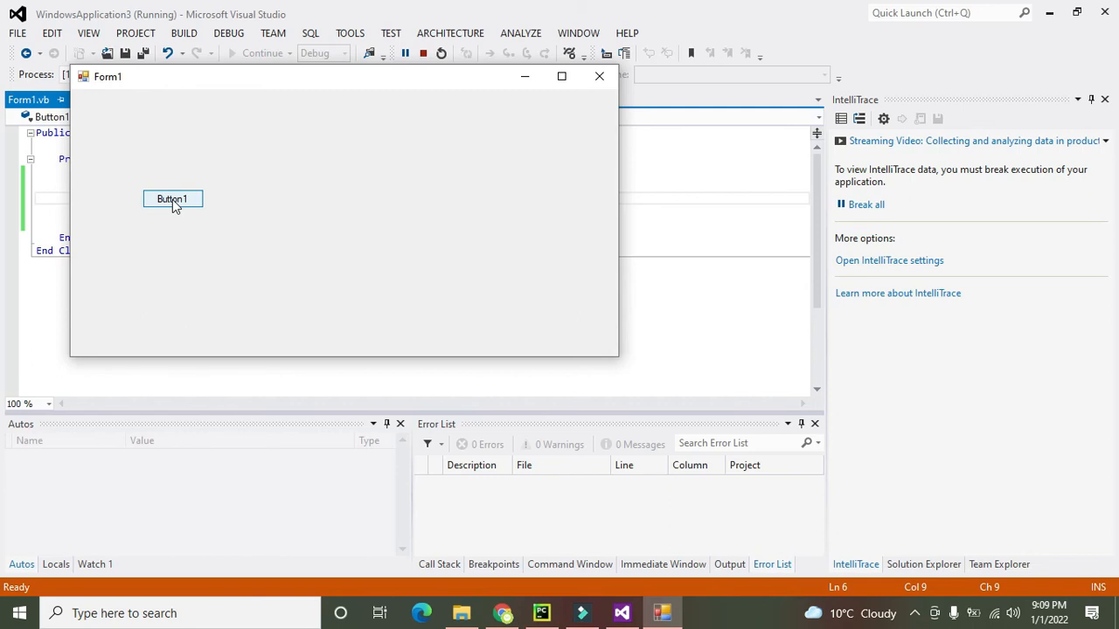
pyautogui.moveTo(290, 123)
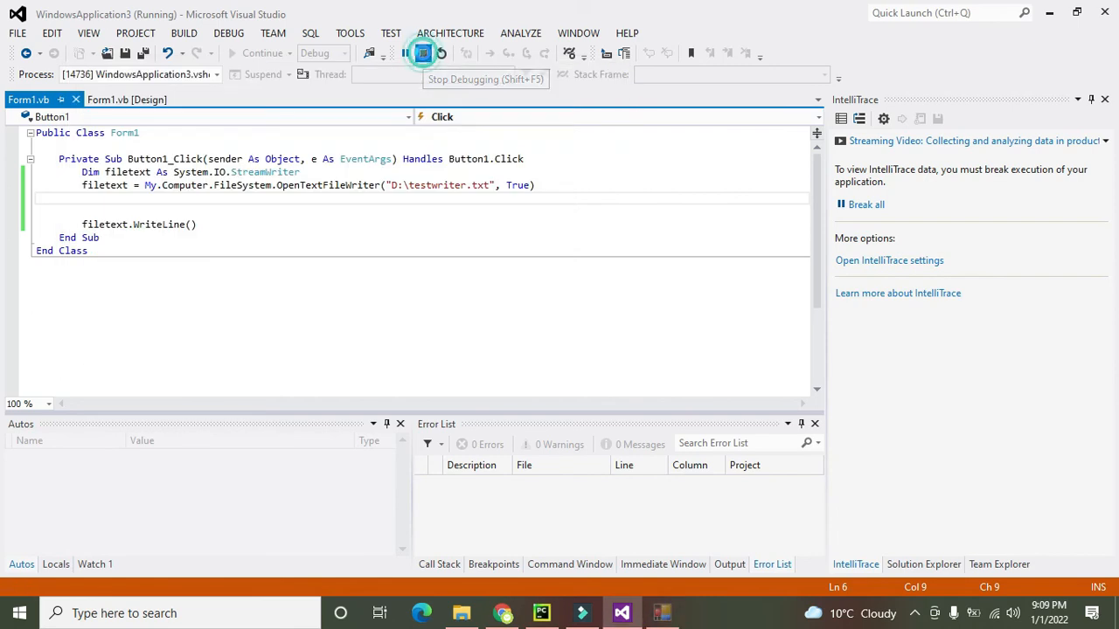
pyautogui.click(423, 53)
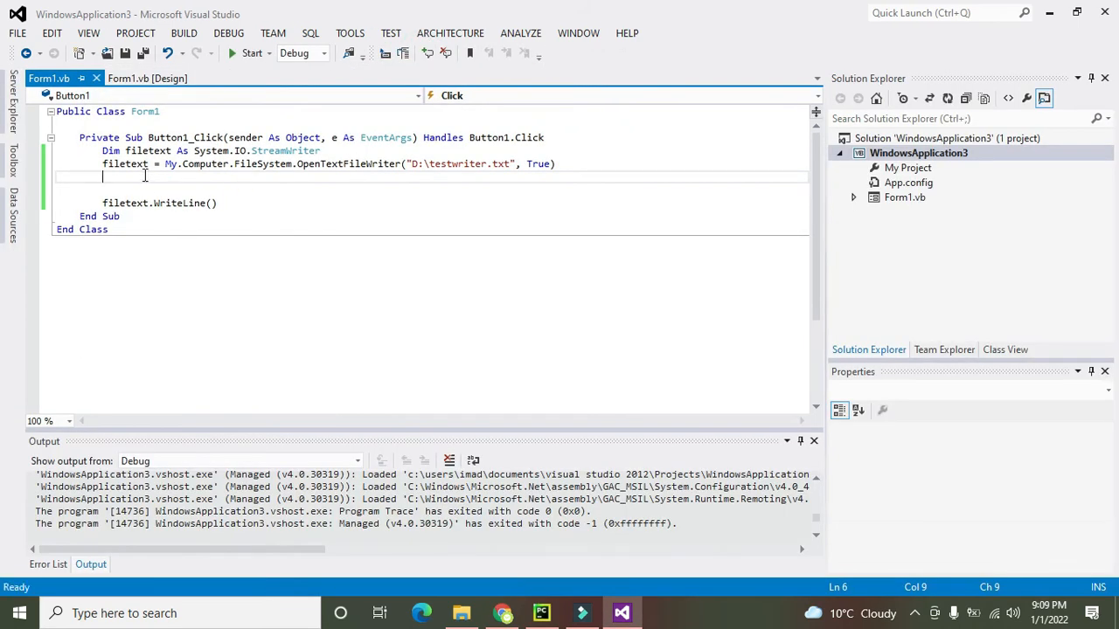
pyautogui.moveTo(427, 164)
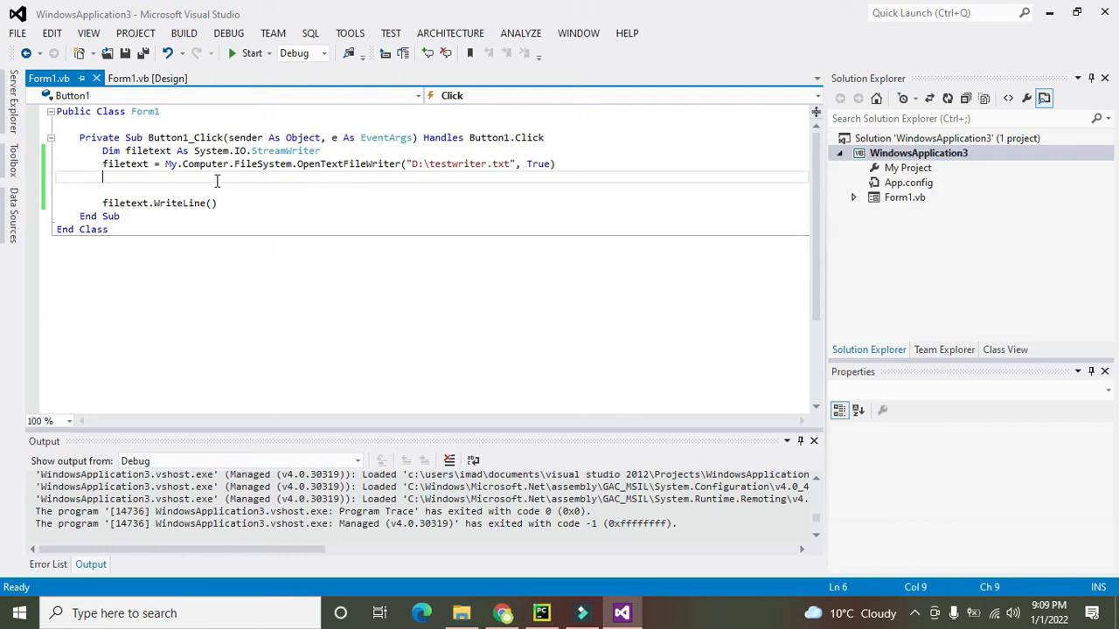
# Place the filetext.WriteLine() call below the OpenTextFileWriter assignment
pyautogui.write('filetext.')
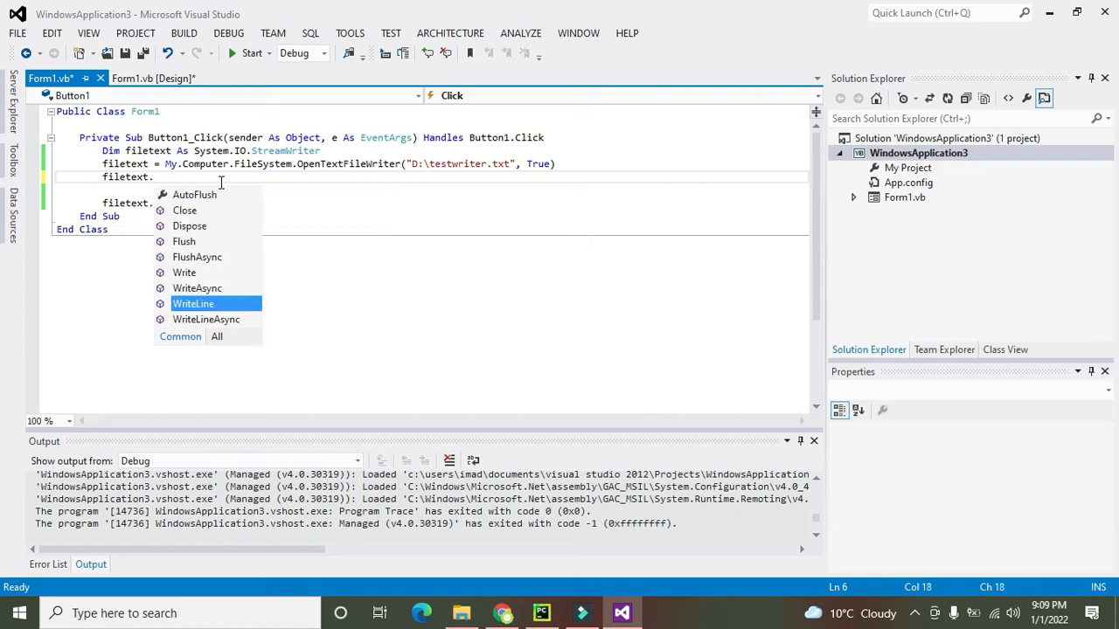
pyautogui.write('rit')
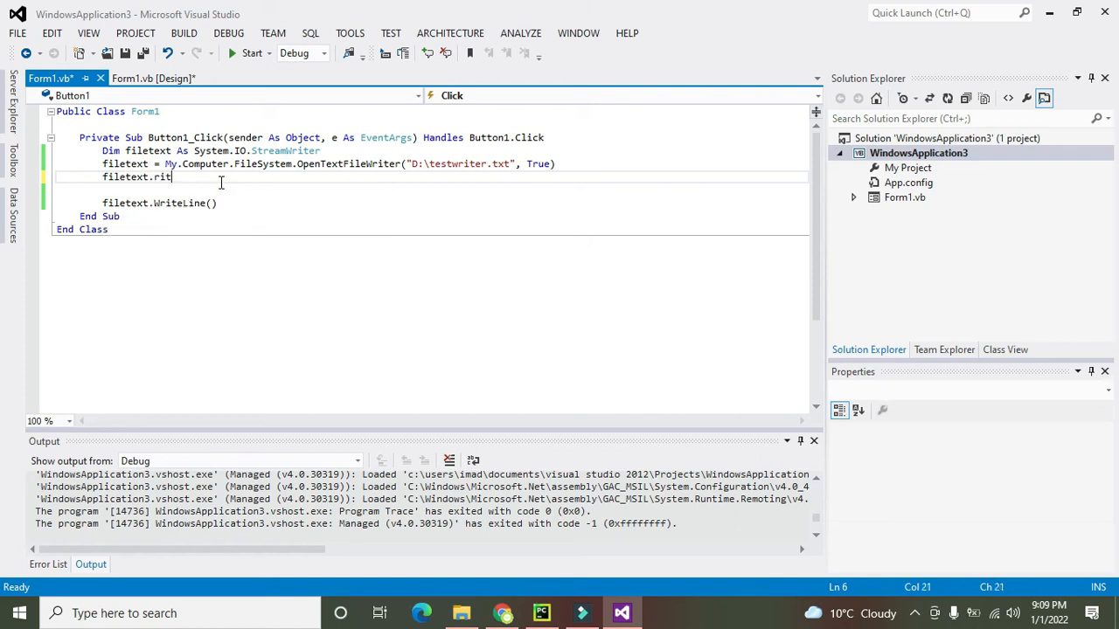
pyautogui.write('eLine(')
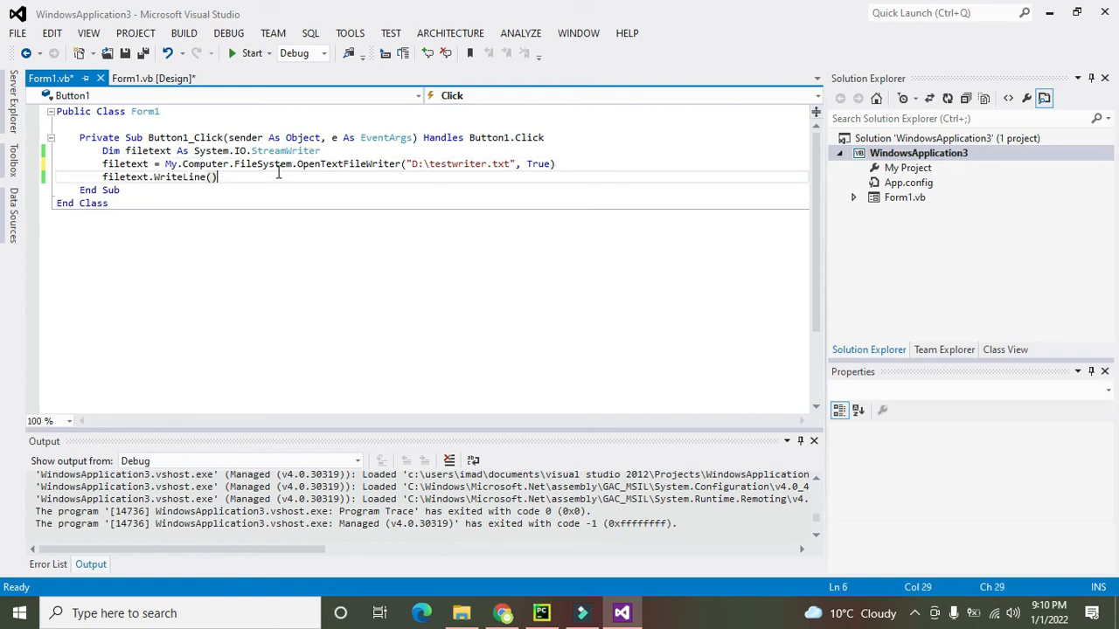
pyautogui.click(400, 164)
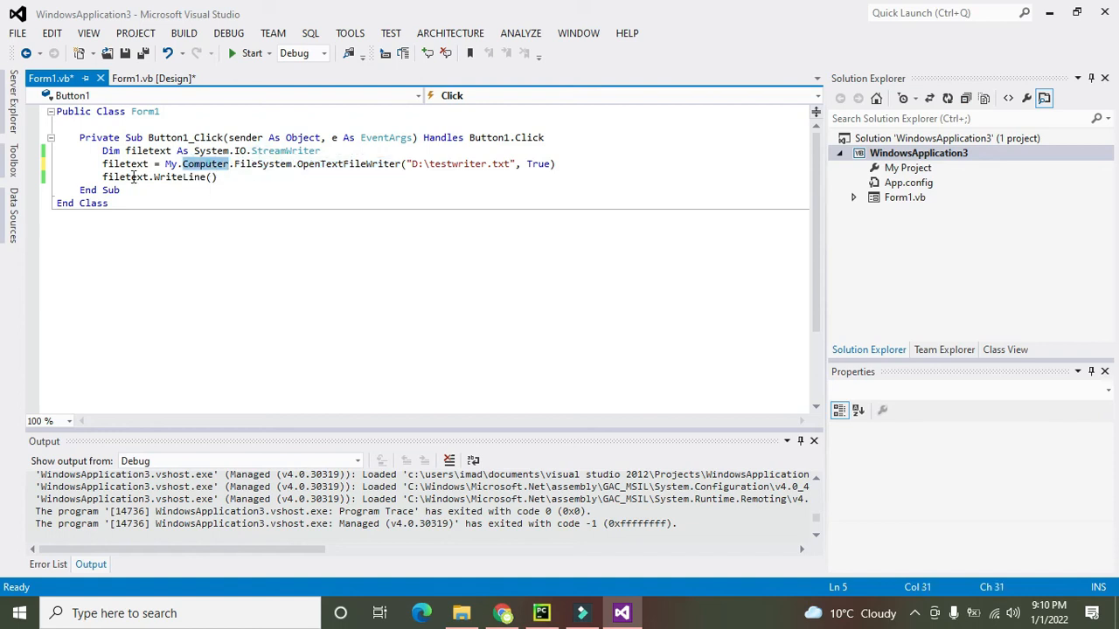
# Write "nelson darwin....." inside WriteLine and add filetext.Close() on the next line
pyautogui.doubleClick(179, 177)
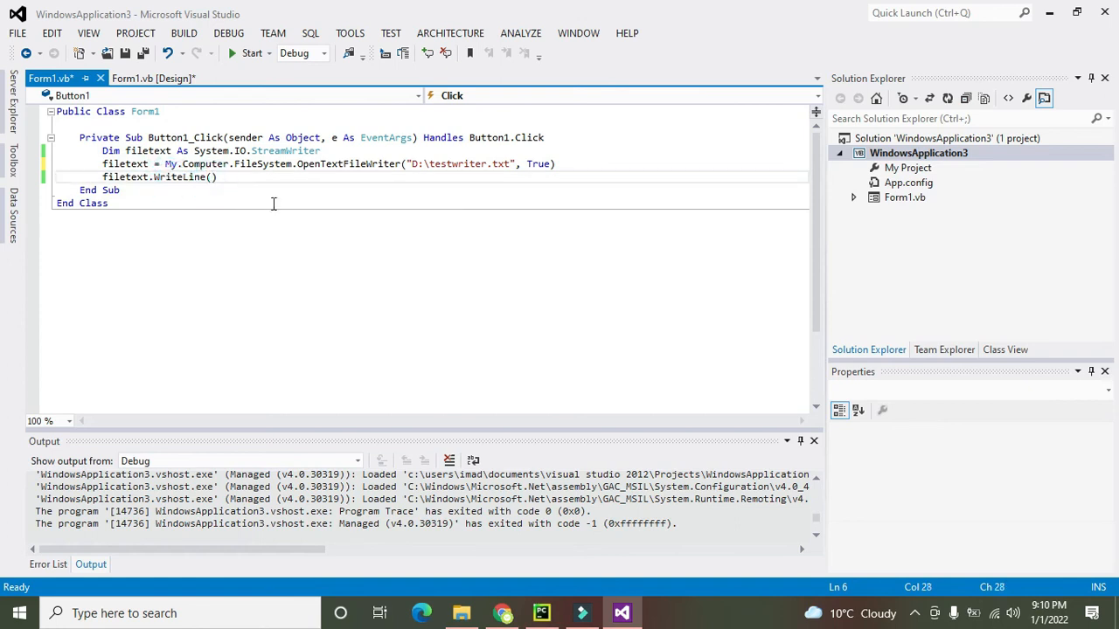
pyautogui.write('"')
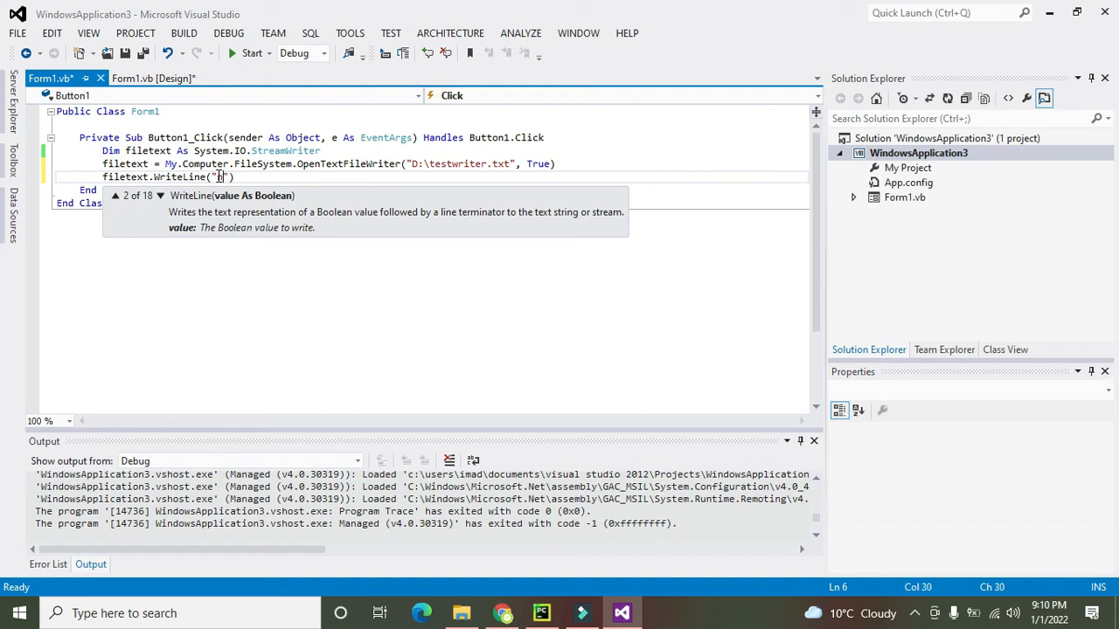
pyautogui.write('elso')
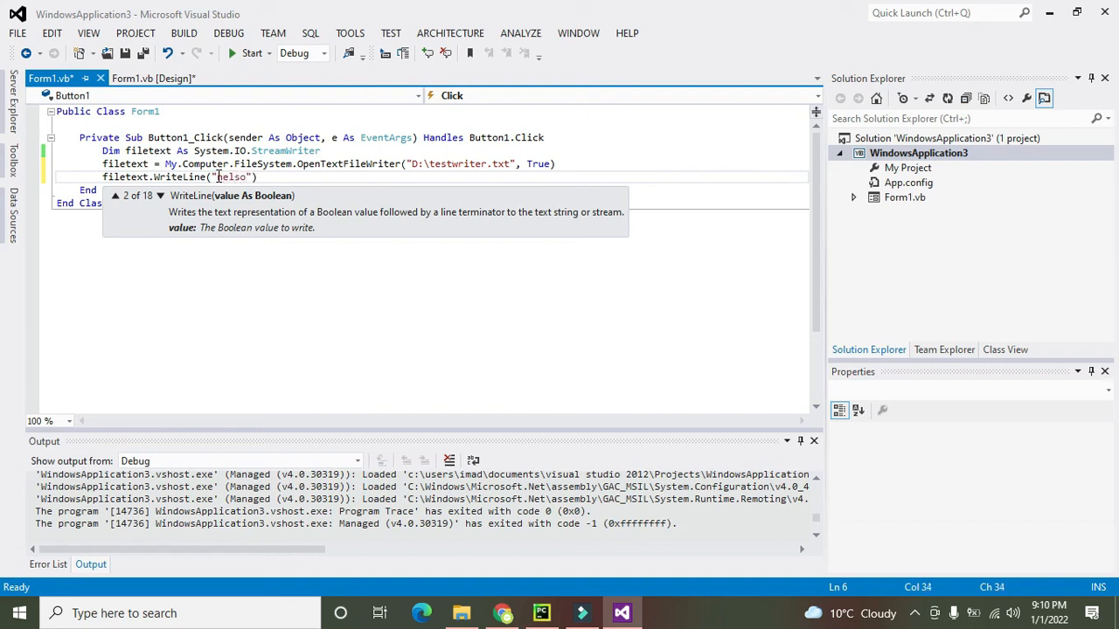
pyautogui.write('darwin.....')
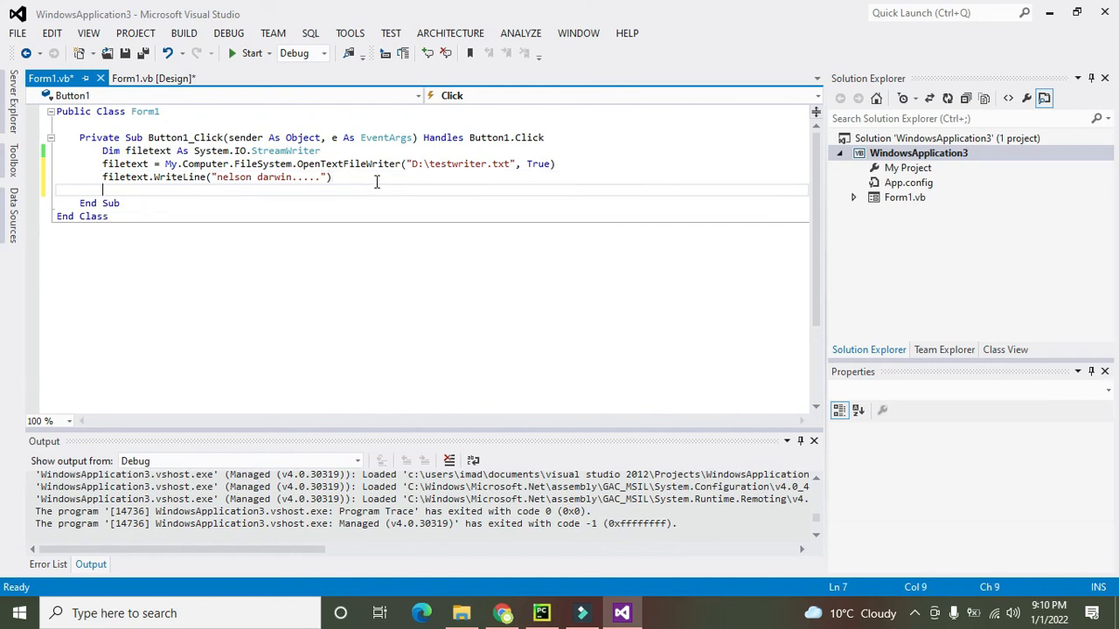
pyautogui.write('filetext.Close(')
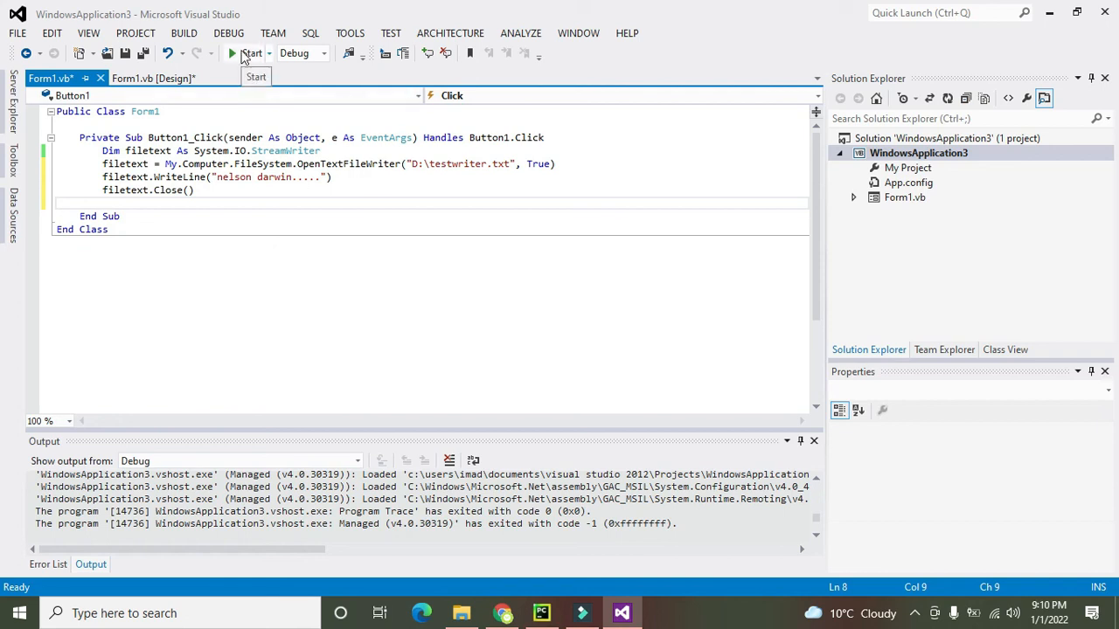
pyautogui.click(251, 52)
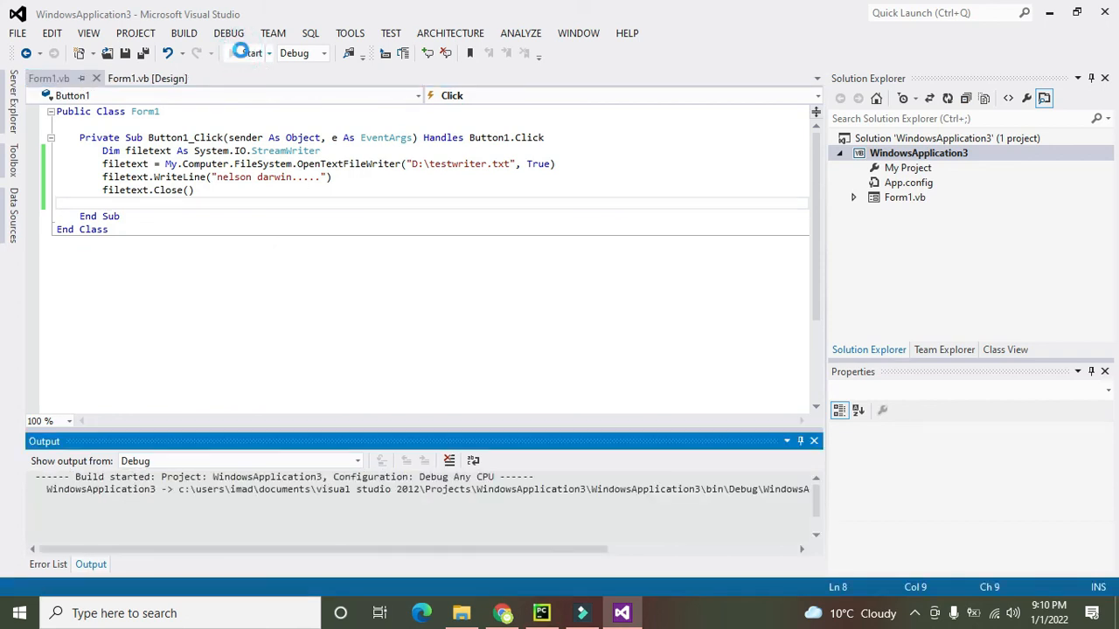
pyautogui.click(245, 52)
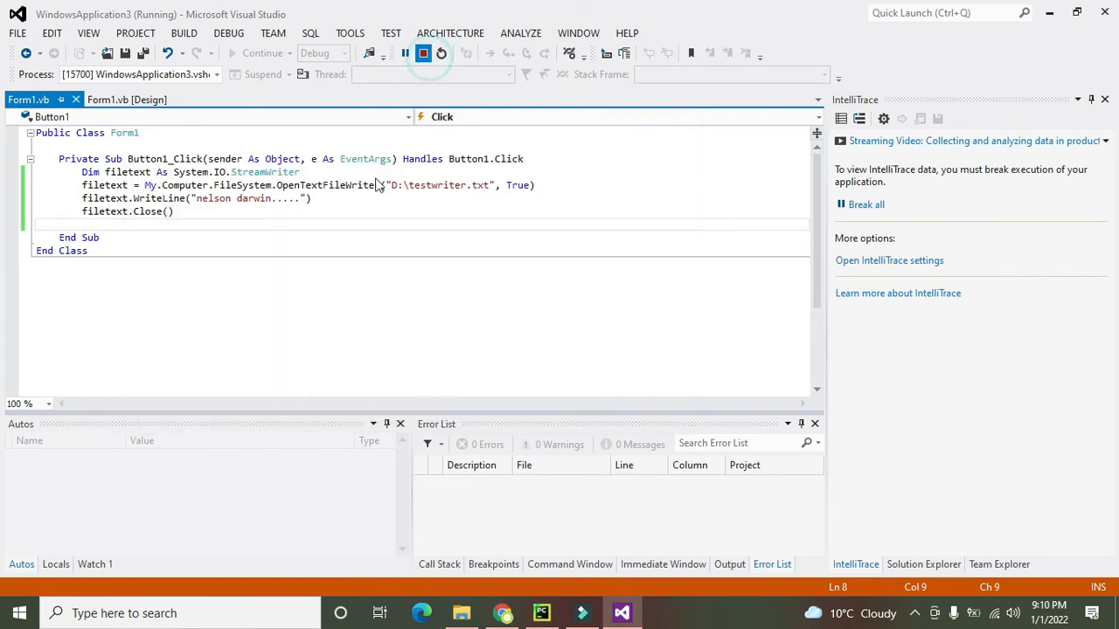
pyautogui.click(423, 53)
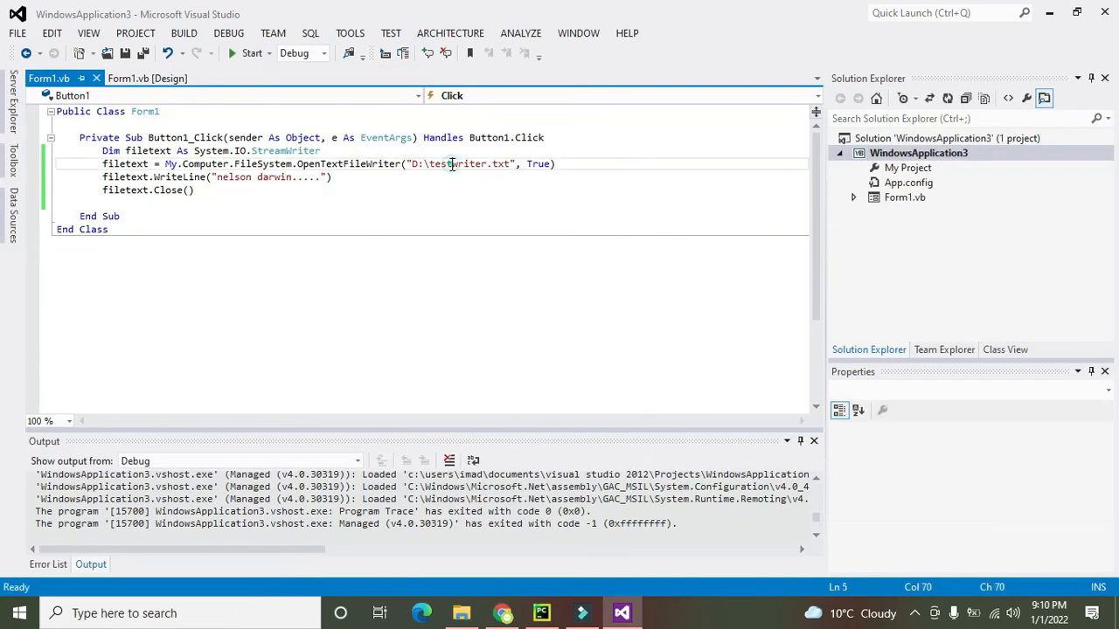
pyautogui.doubleClick(458, 164)
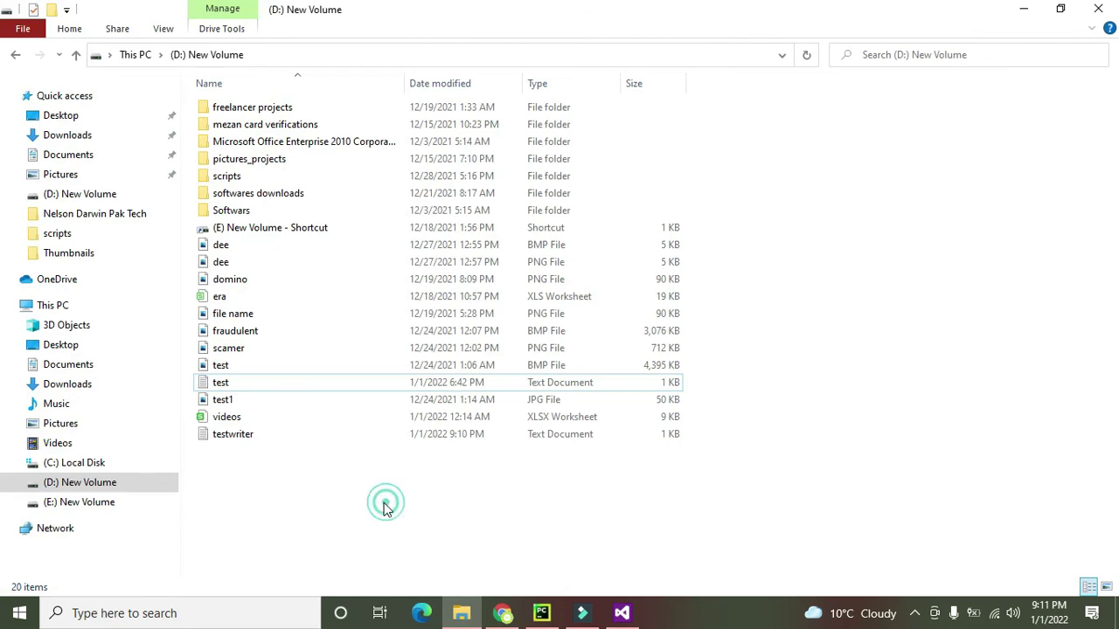
# View testwriter on D: in Notepad to confirm it contains nelson darwin....., then close it
pyautogui.doubleClick(233, 433)
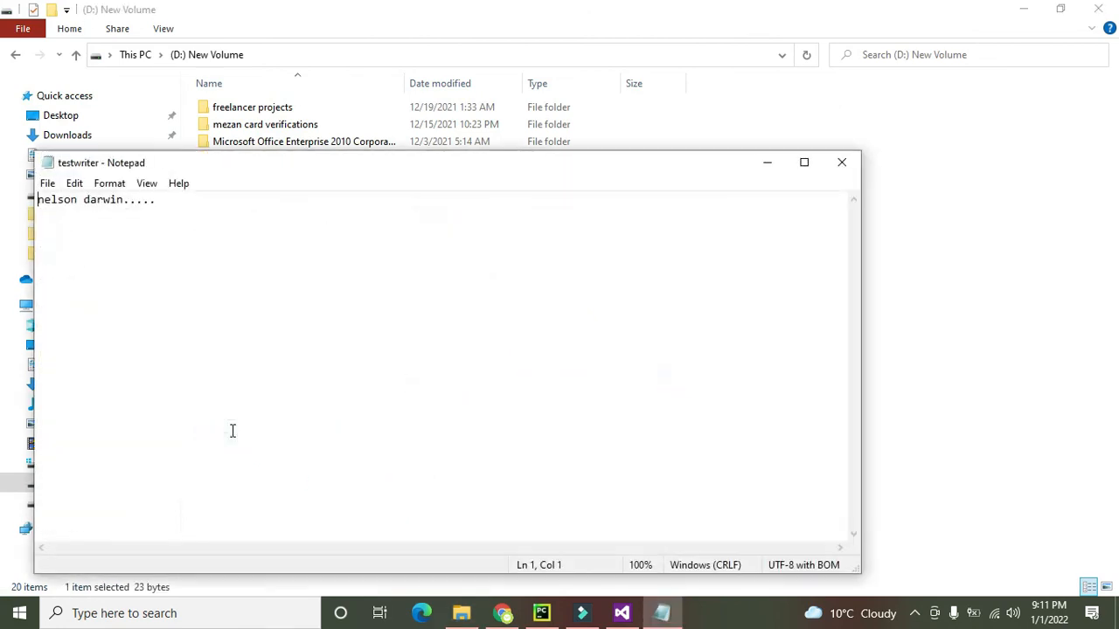
pyautogui.press('ctrl+a')
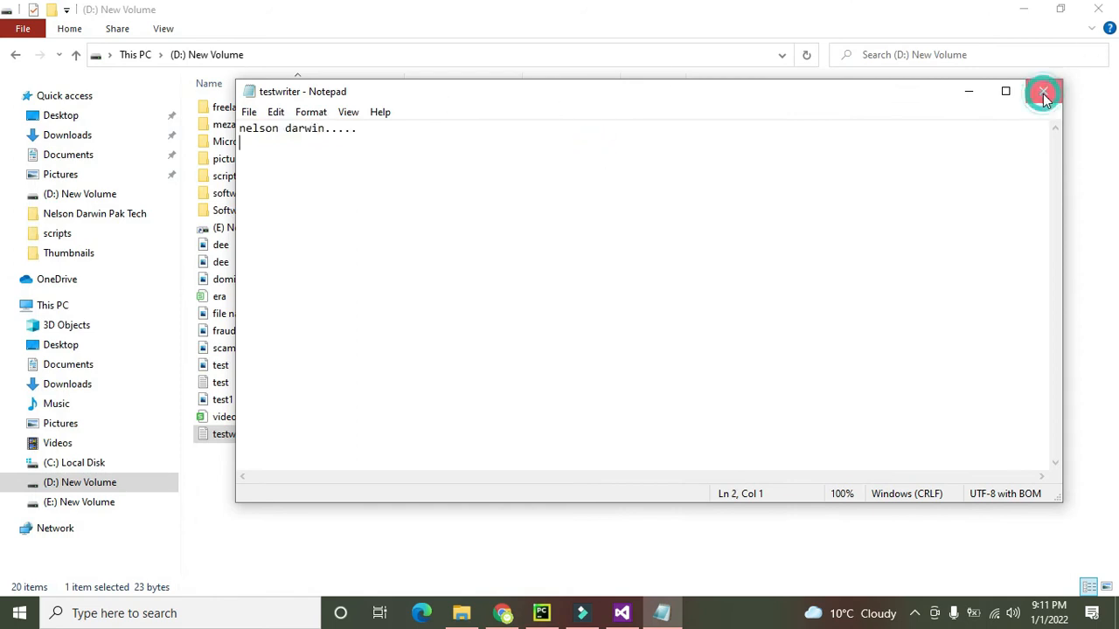
pyautogui.click(1042, 91)
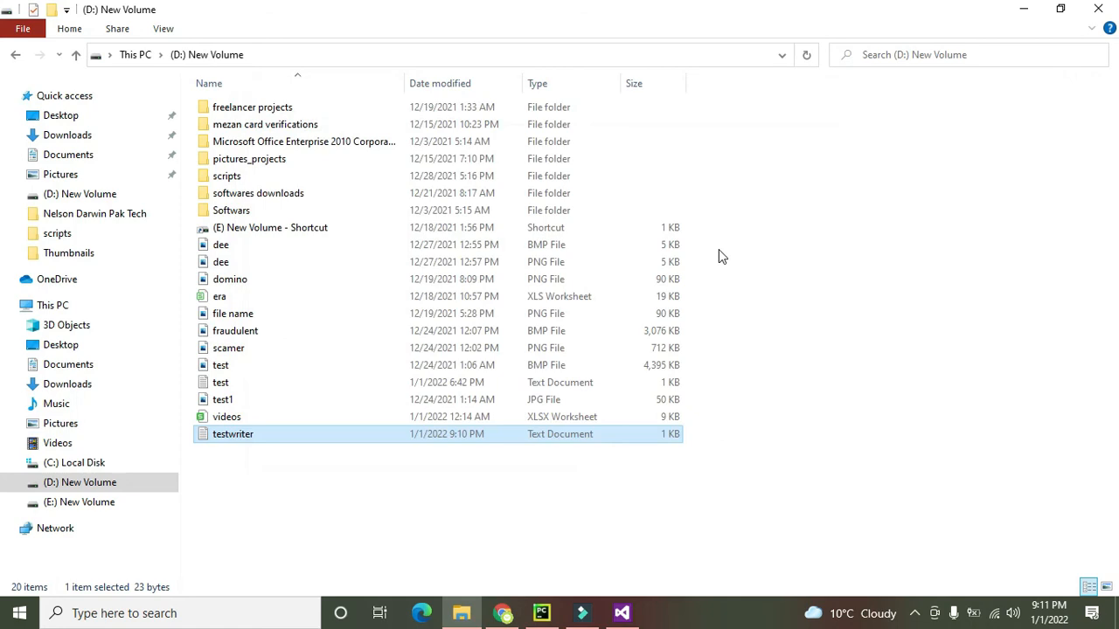